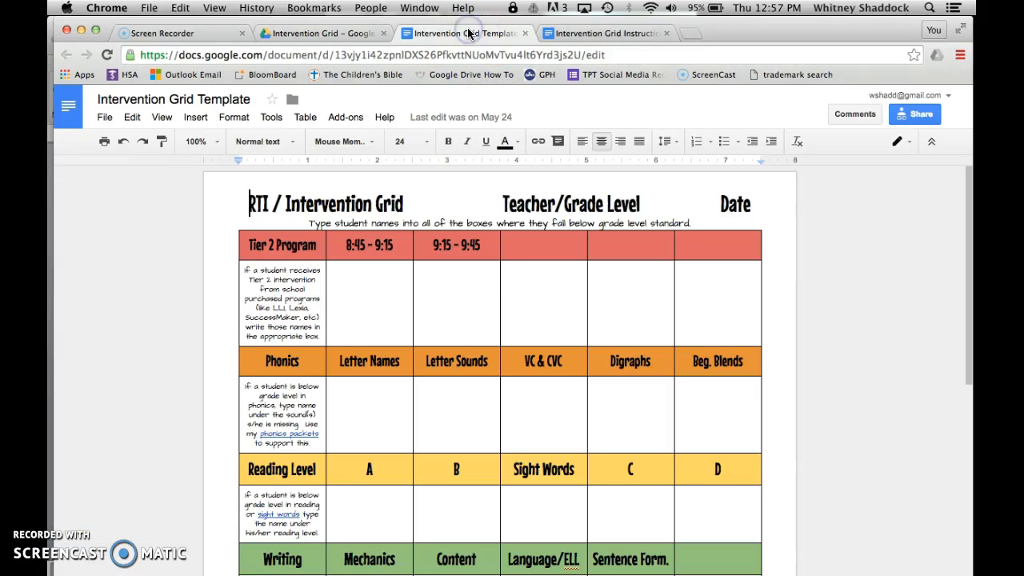
Scroll through the purchased PDF's Instructions and Intervention Grid links
scroll("down", 3)
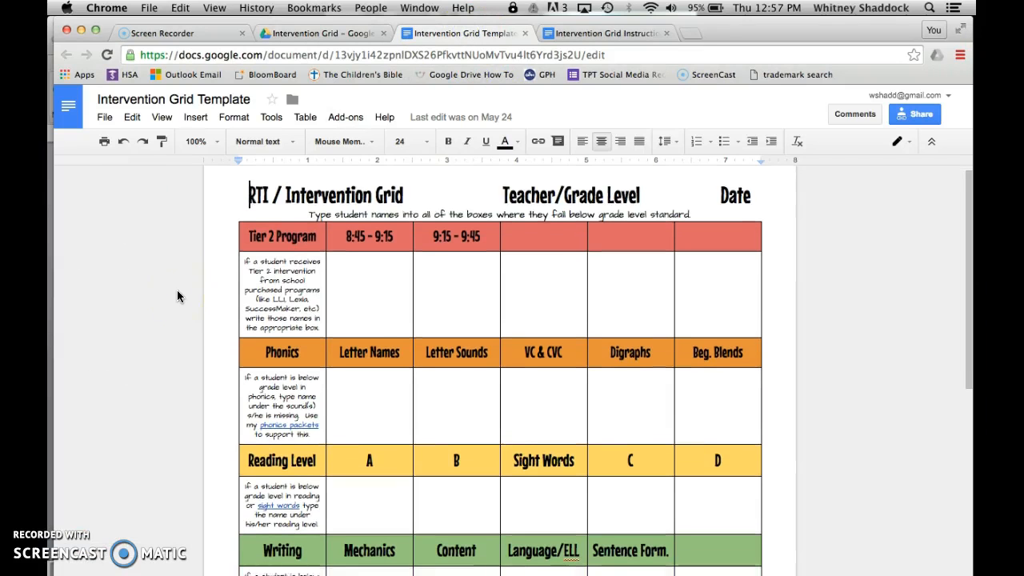
scroll("down", 3)
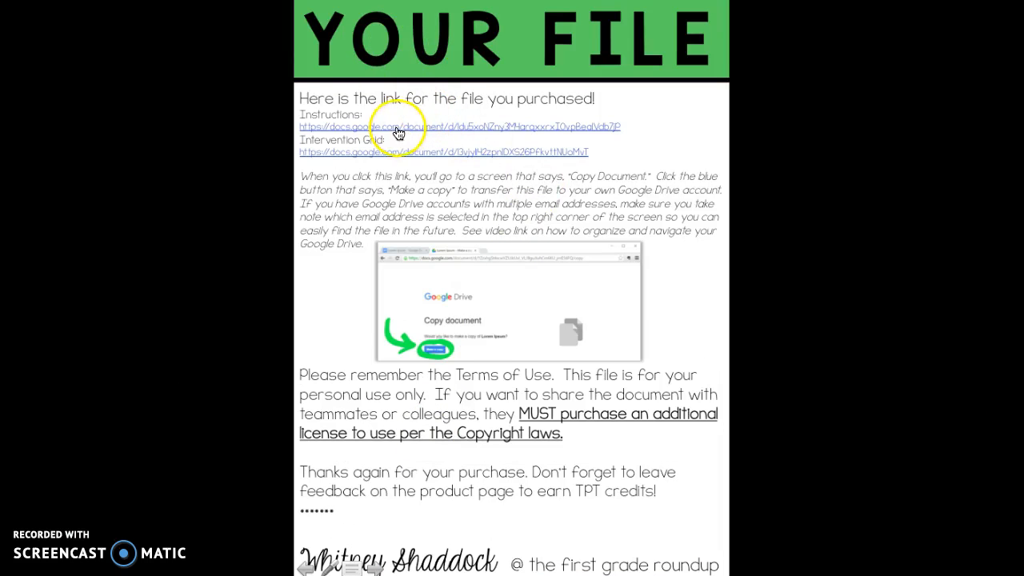
mouse_move(346, 131)
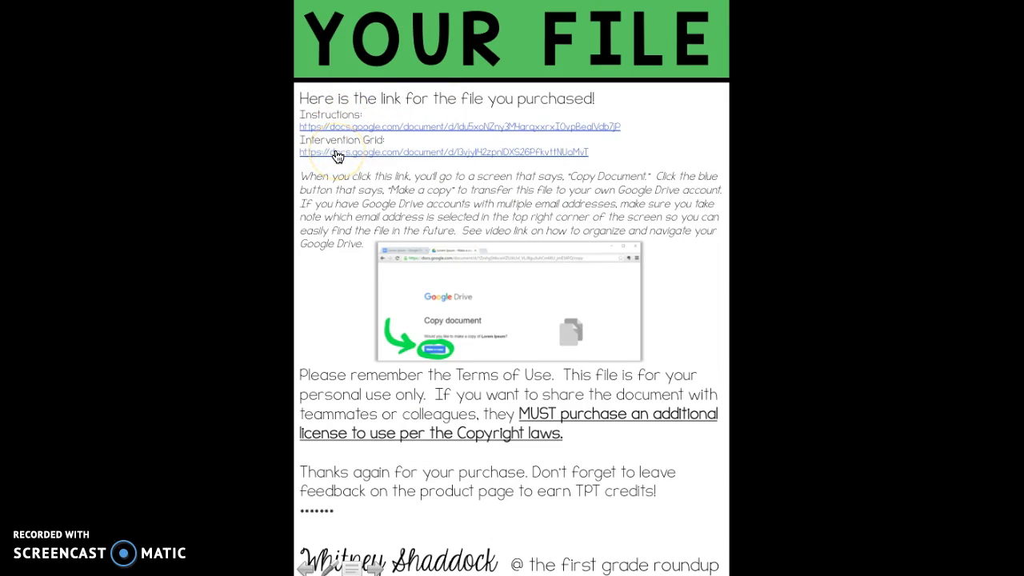
mouse_move(335, 152)
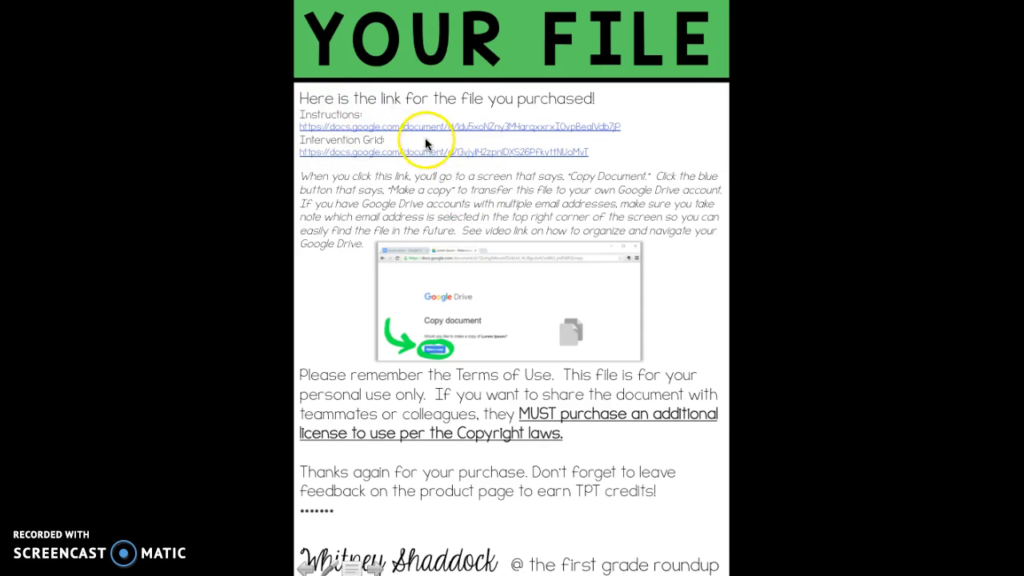
mouse_move(349, 178)
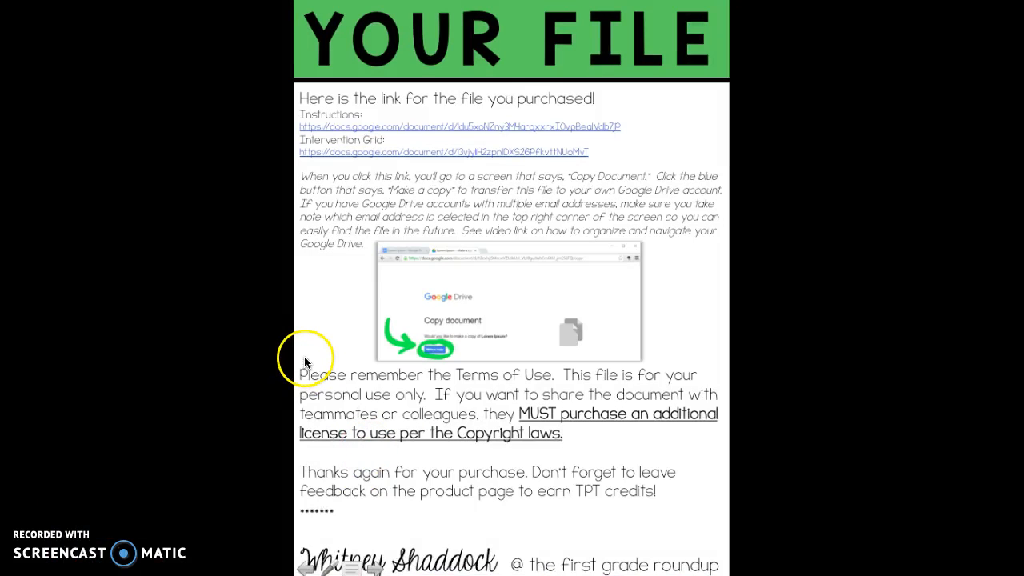
mouse_move(446, 368)
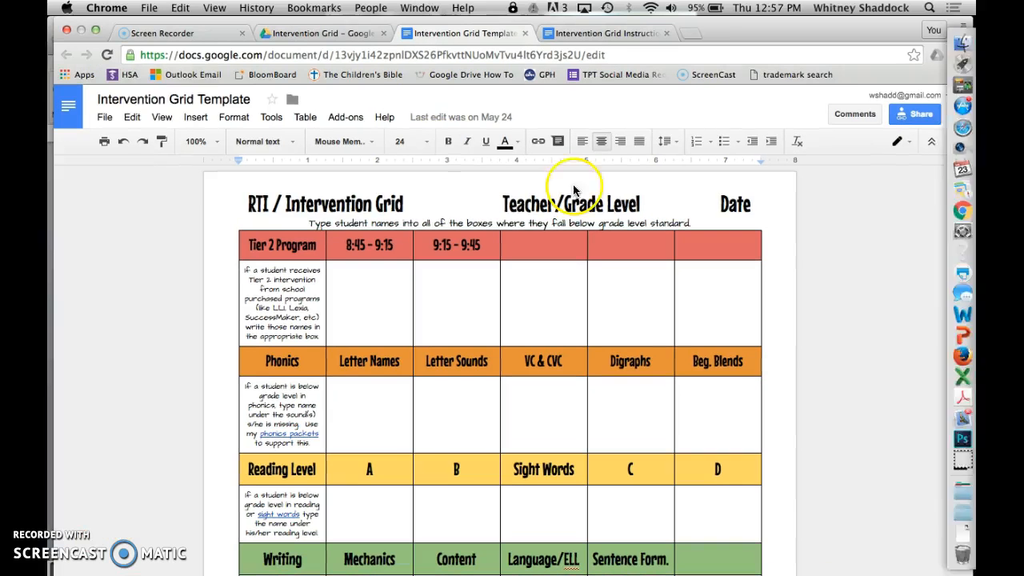
left_click(173, 100)
type("-Shaddock")
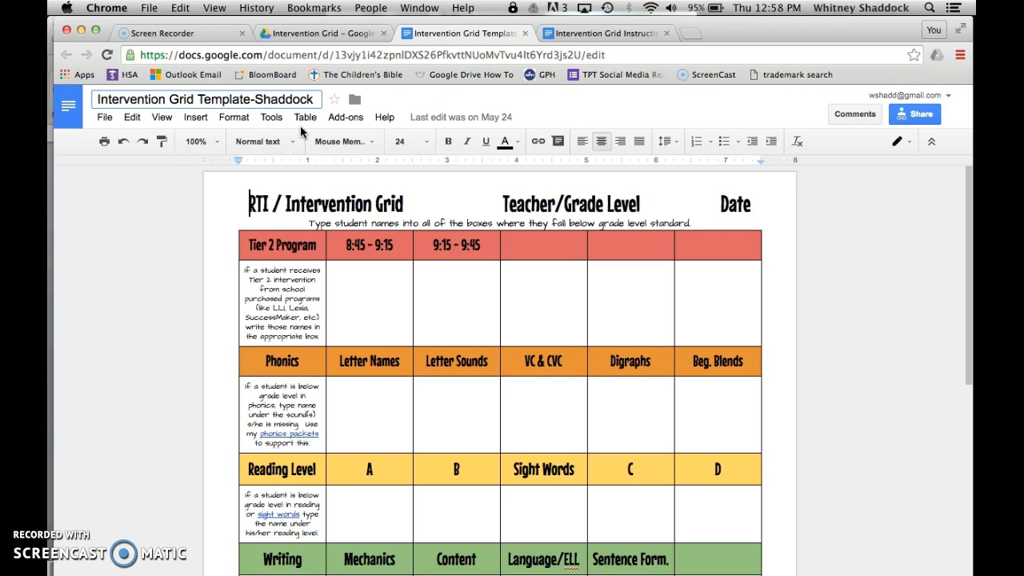
left_click(278, 99)
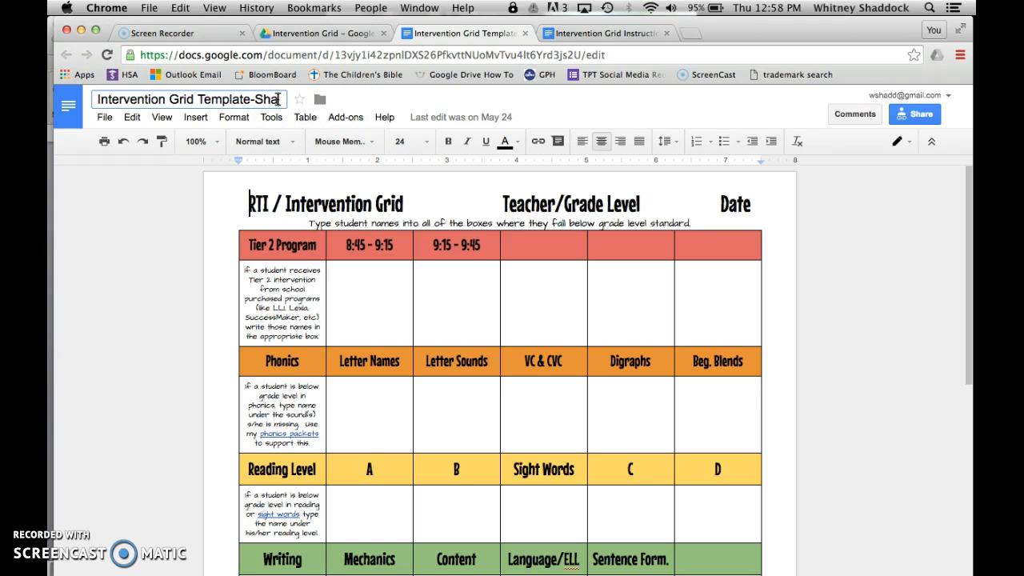
key("Backspace")
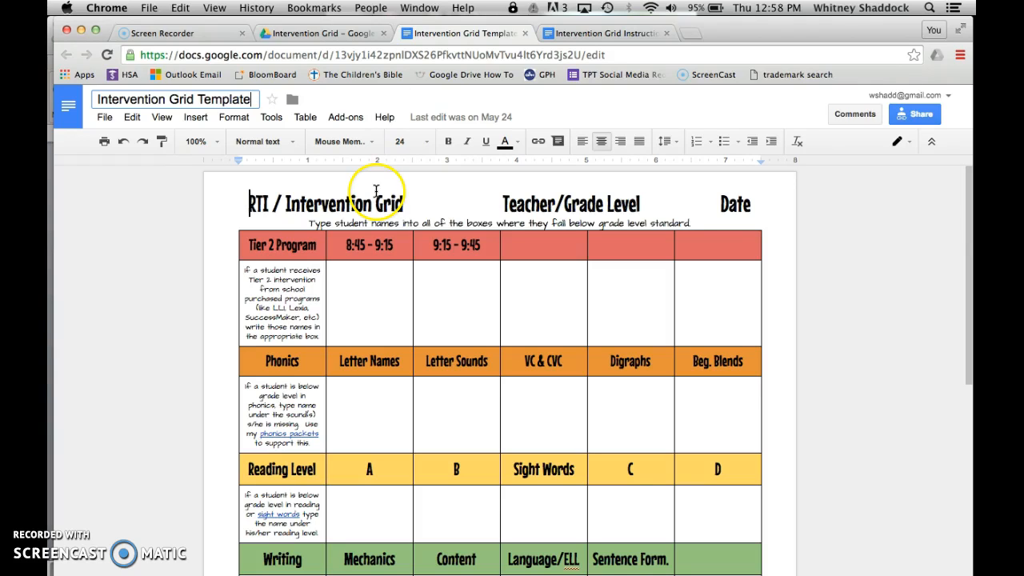
mouse_move(395, 176)
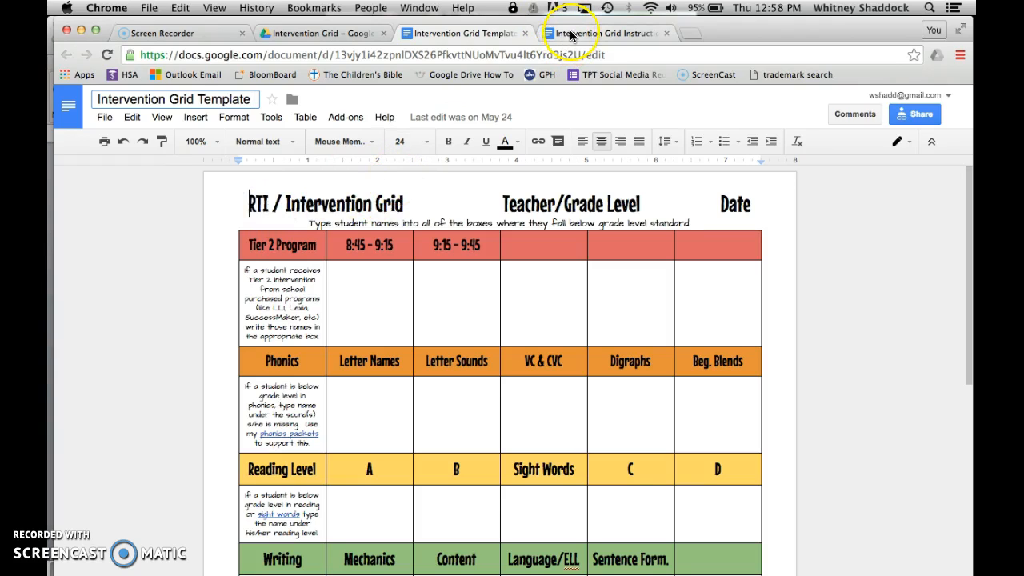
mouse_move(608, 32)
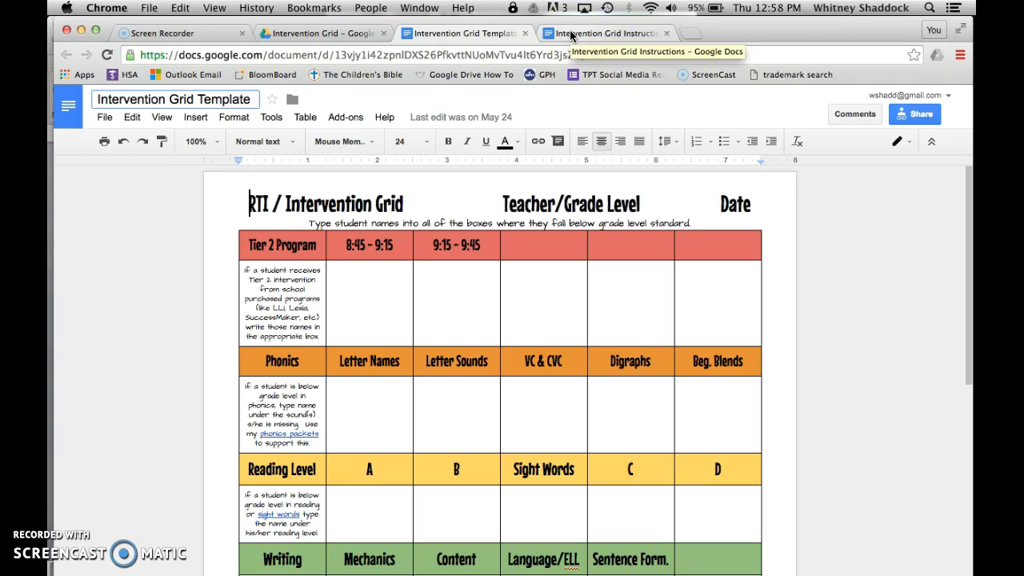
left_click(606, 32)
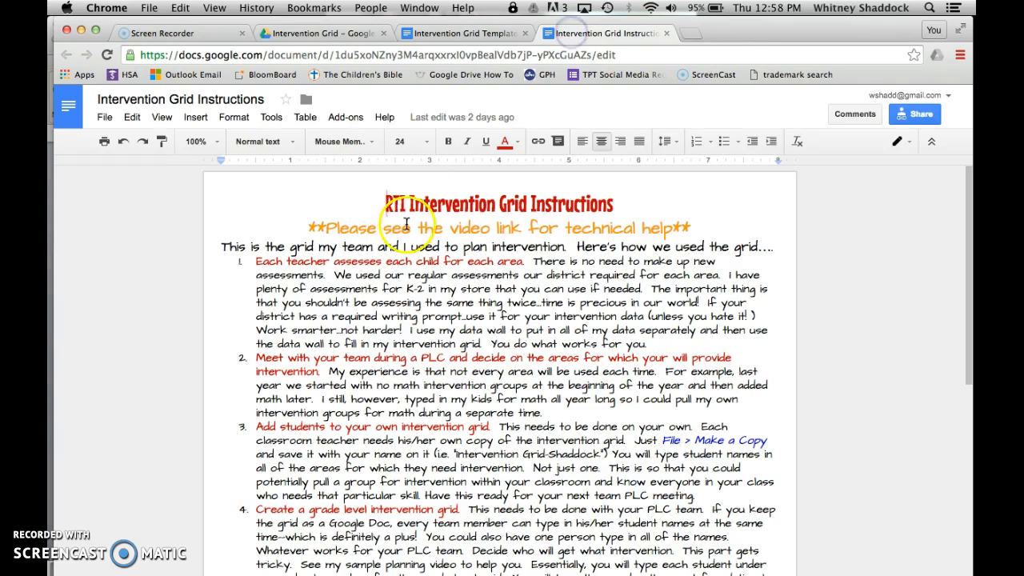
scroll("down", 3)
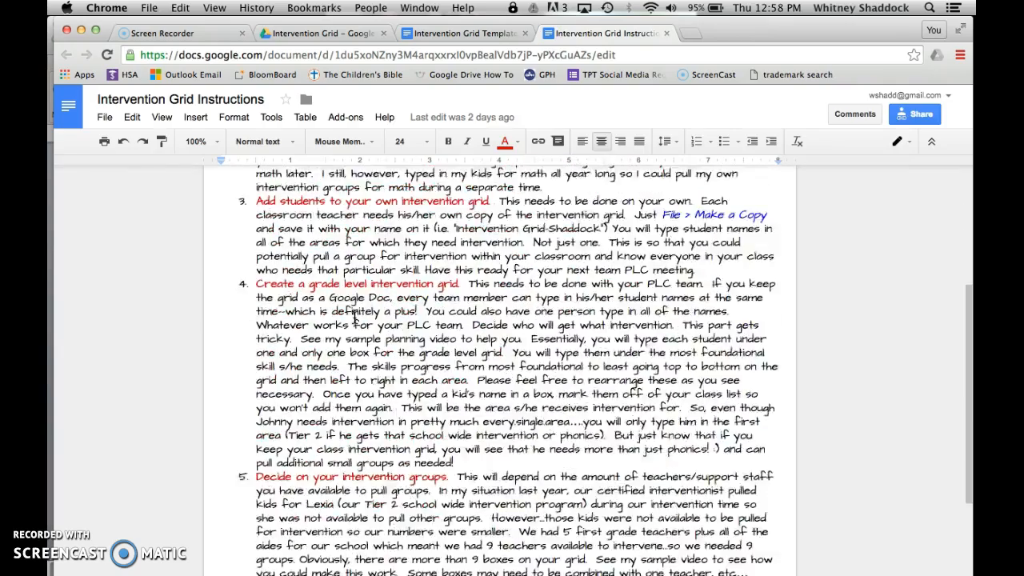
scroll("up", 3)
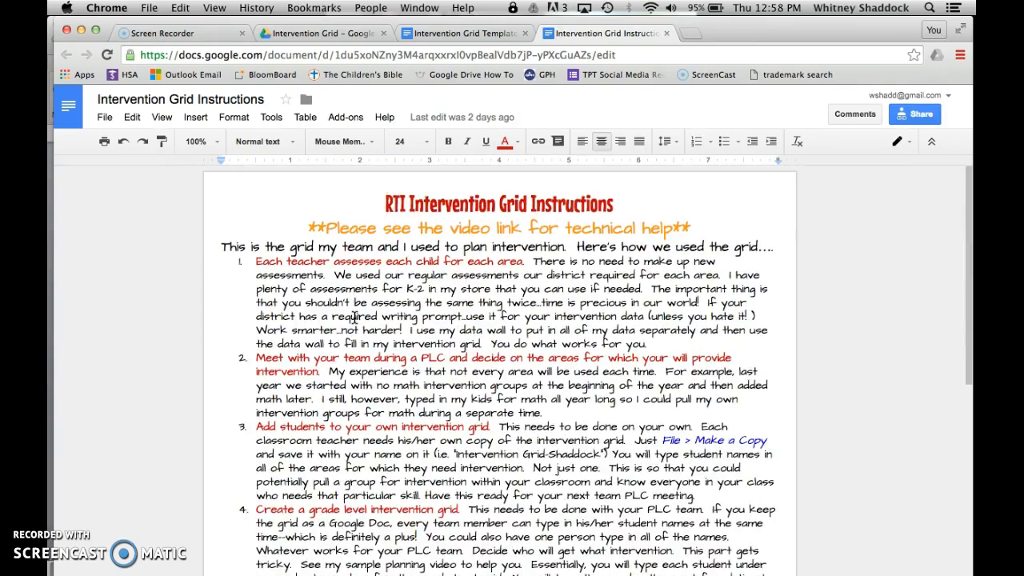
scroll("down", 3)
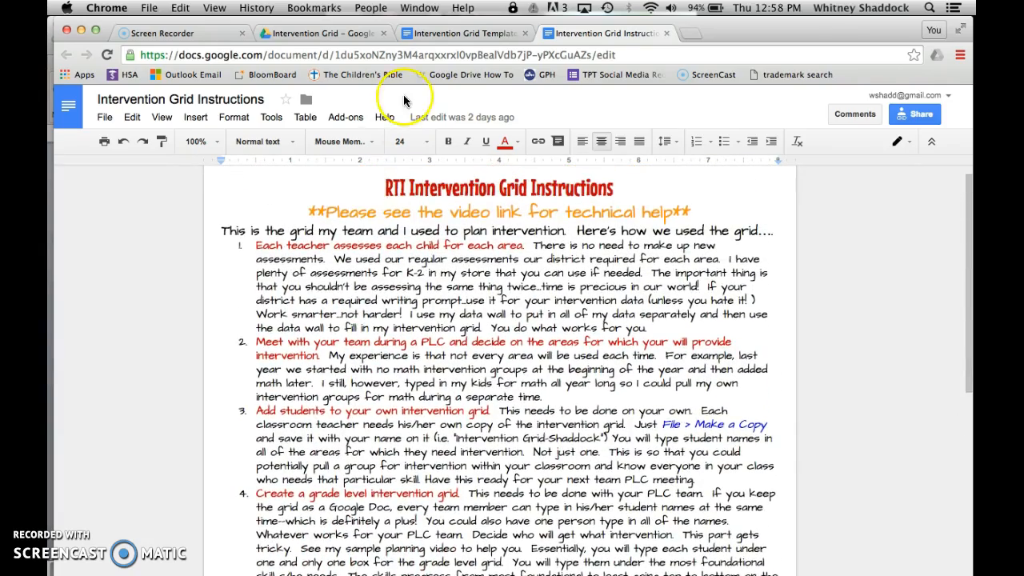
left_click(464, 32)
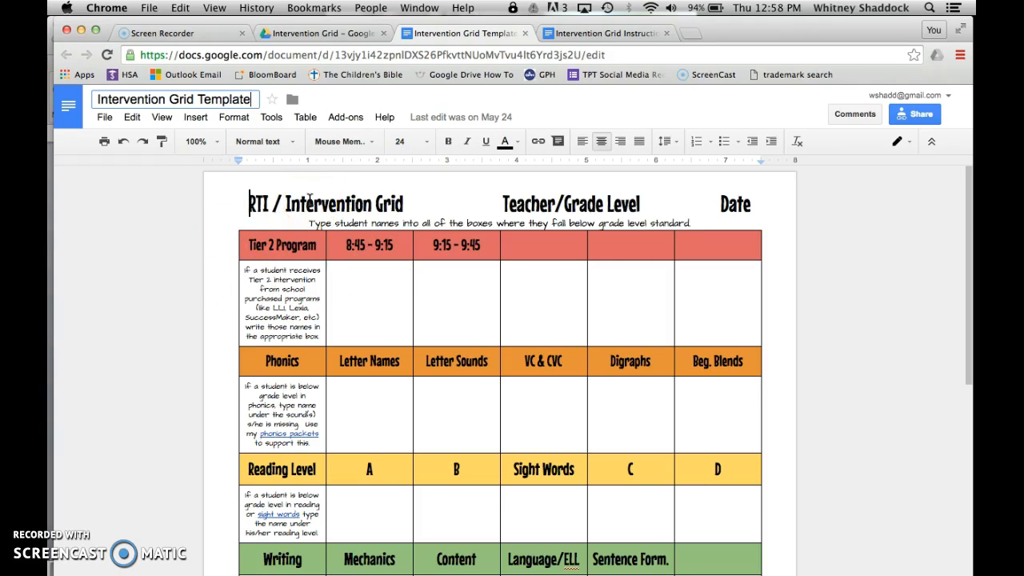
mouse_move(320, 316)
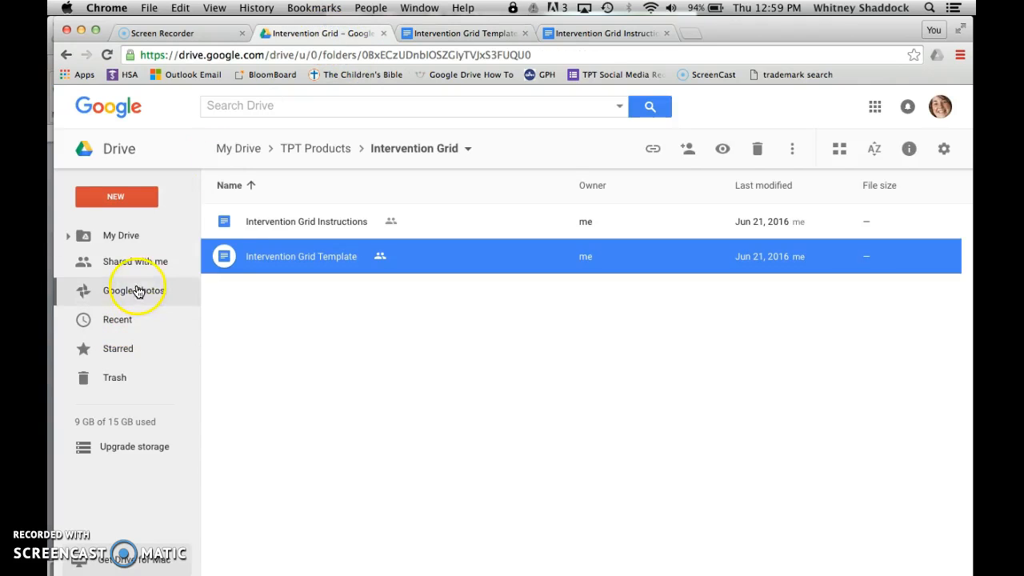
Go up to the TPT Products folder and open the Data Wall spreadsheet
left_click(315, 147)
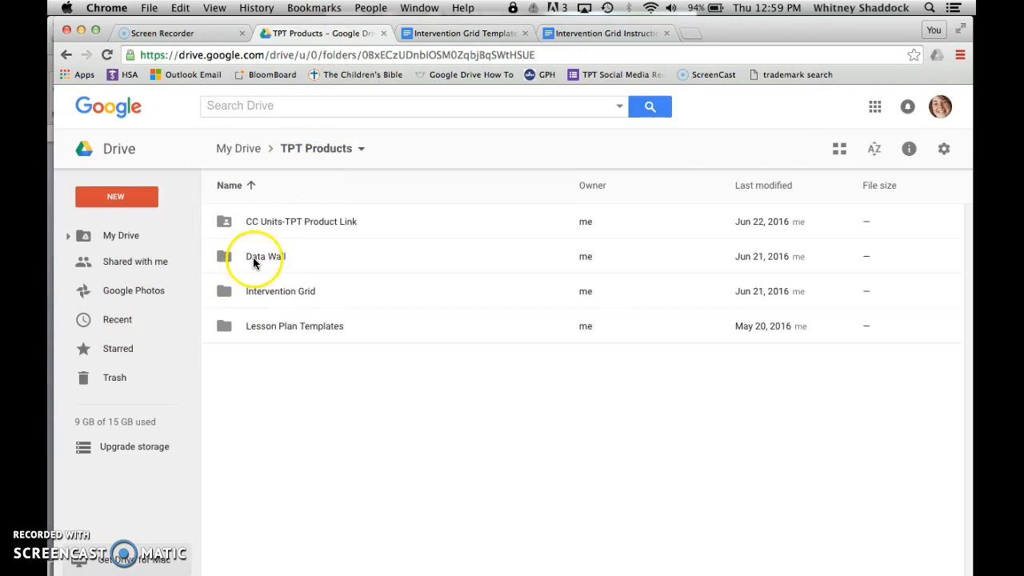
double_click(266, 255)
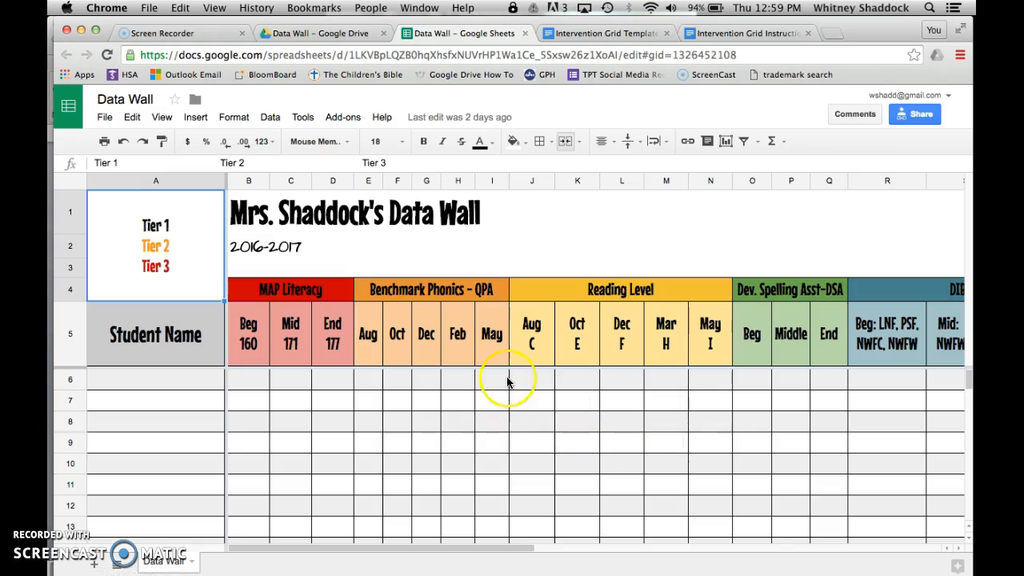
mouse_move(531, 383)
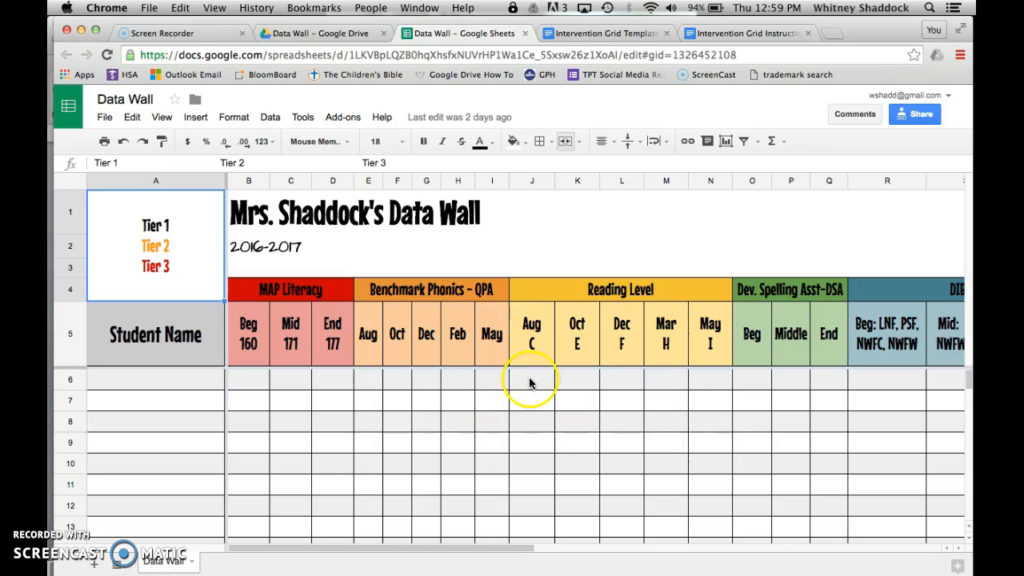
Check the first student row in Data Wall, alternating back to the Intervention Grid Template
left_click(531, 379)
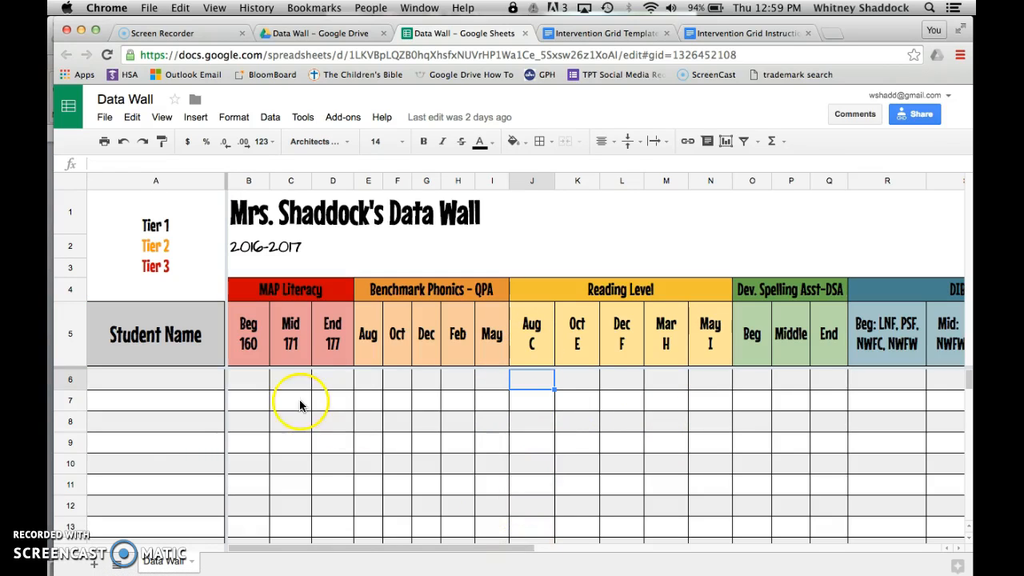
mouse_move(256, 499)
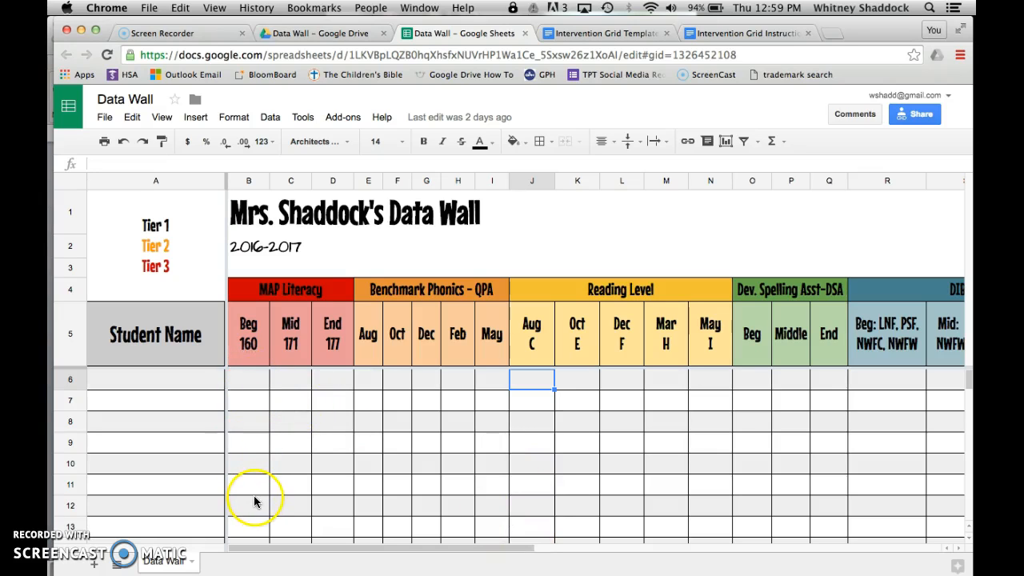
mouse_move(390, 271)
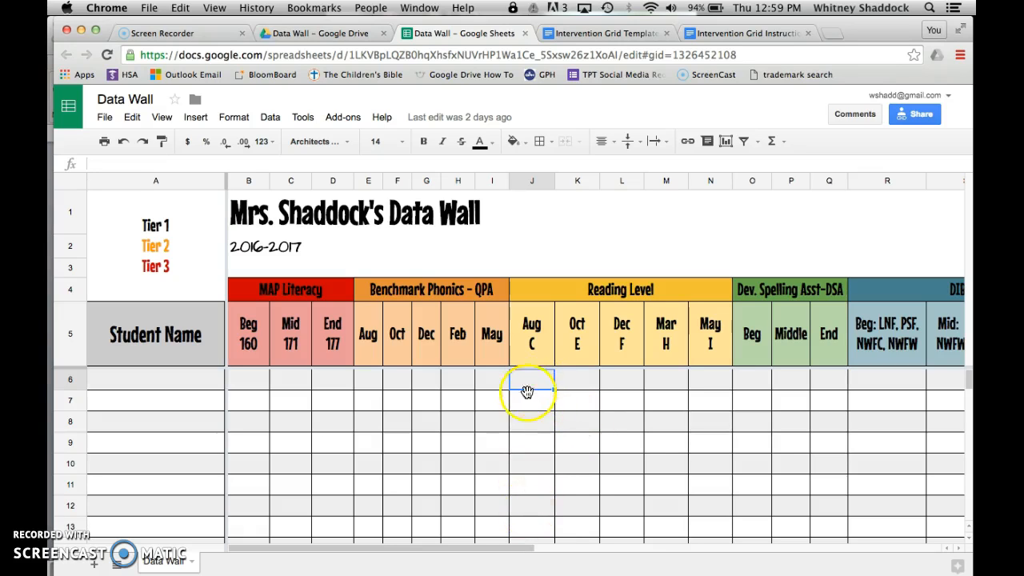
left_click(531, 377)
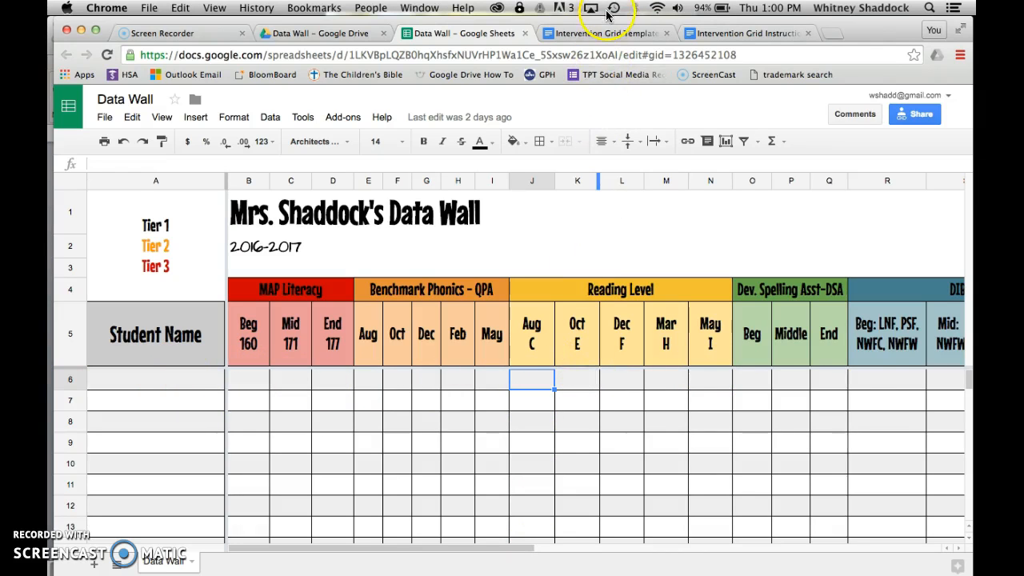
left_click(604, 32)
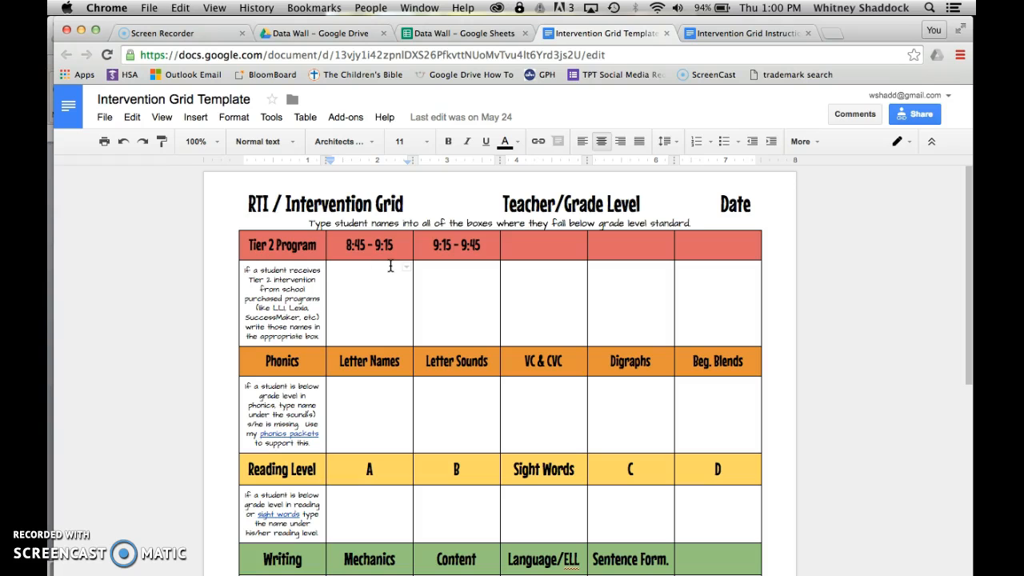
mouse_move(451, 199)
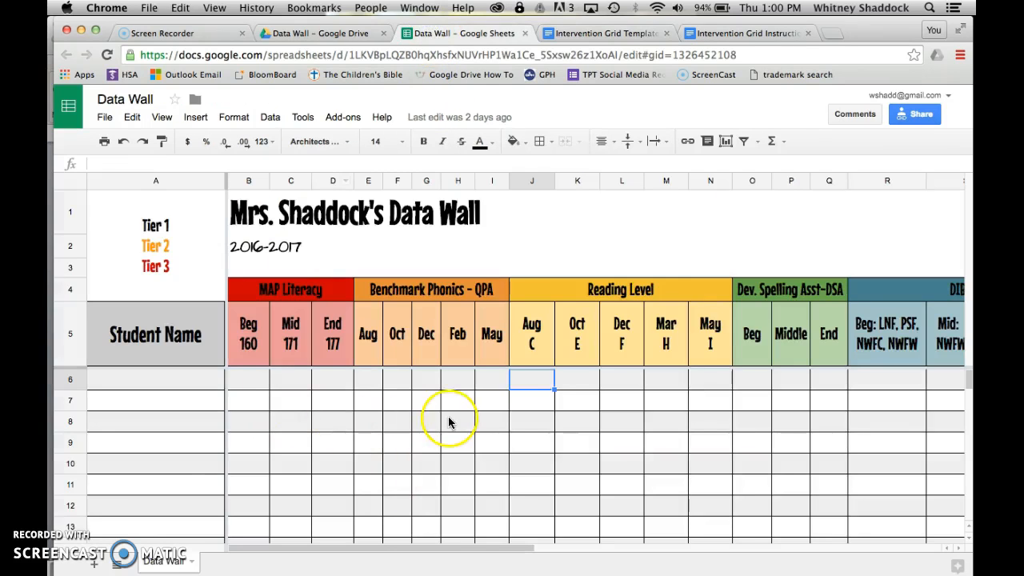
mouse_move(558, 110)
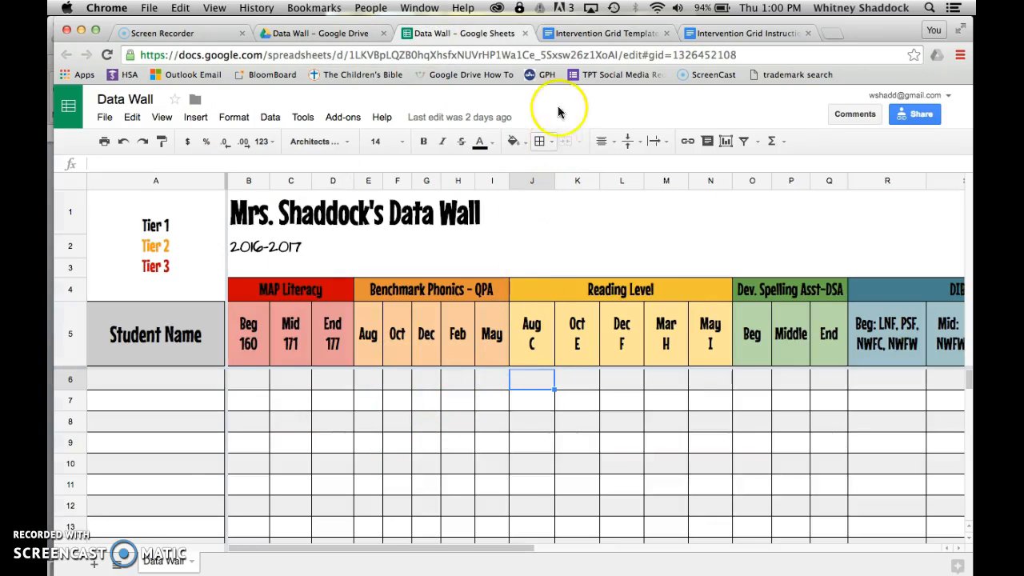
mouse_move(412, 214)
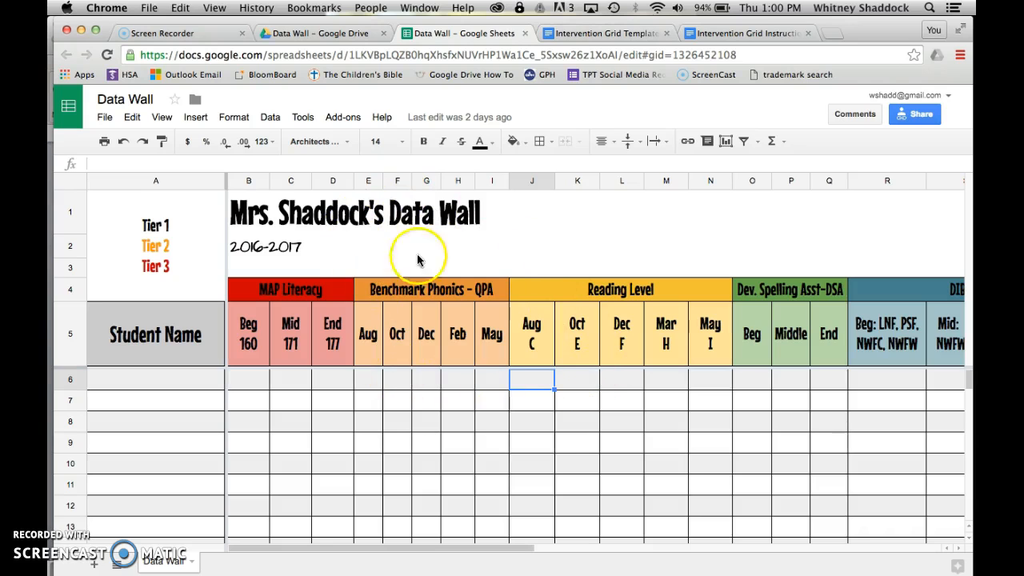
mouse_move(592, 38)
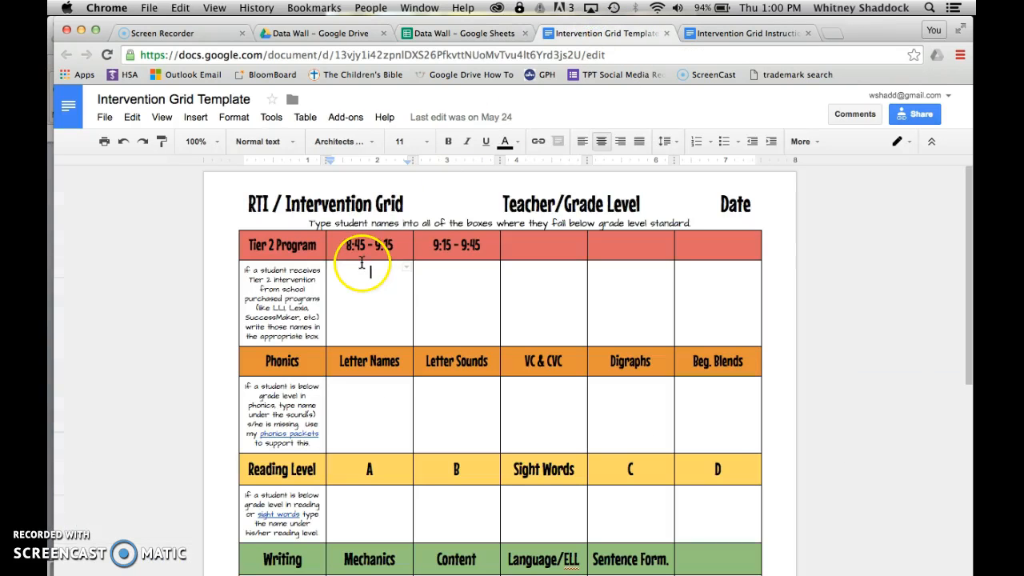
mouse_move(448, 99)
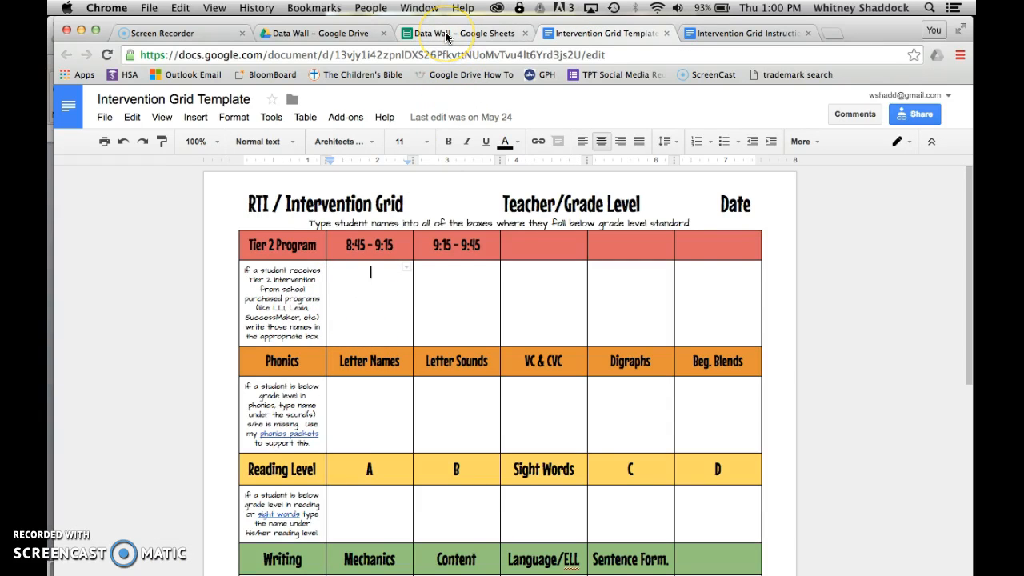
left_click(461, 32)
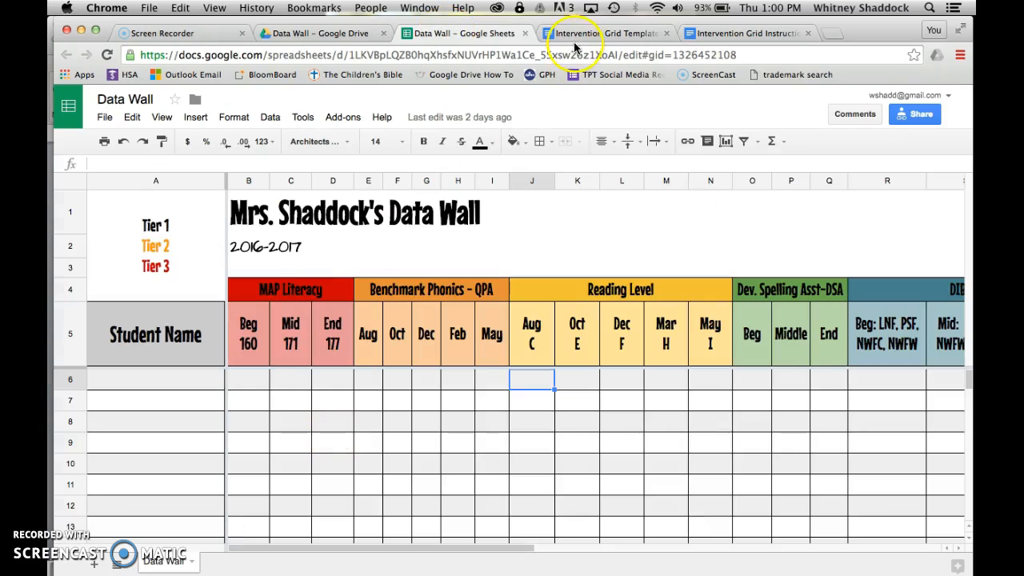
left_click(605, 32)
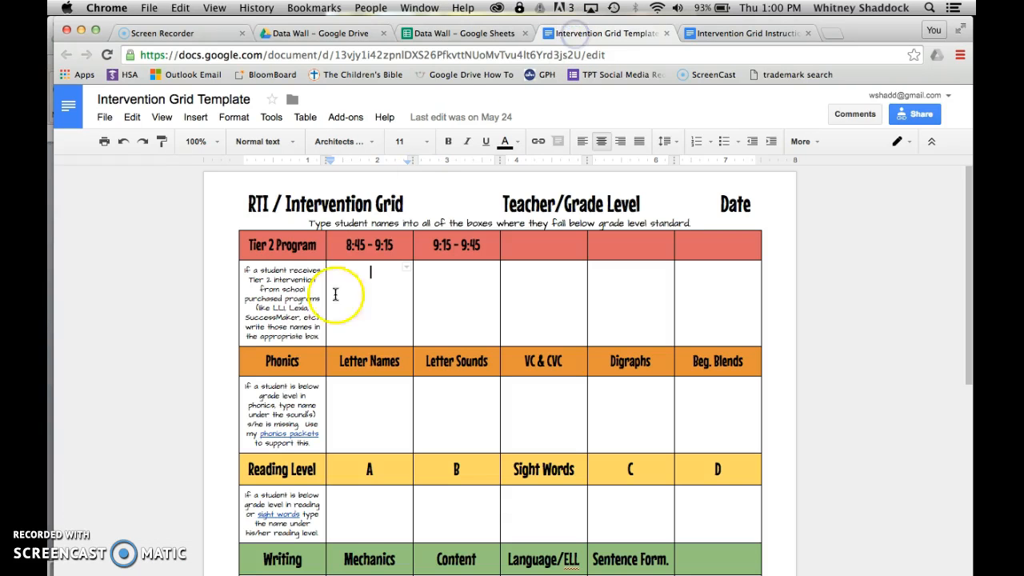
scroll("down", 3)
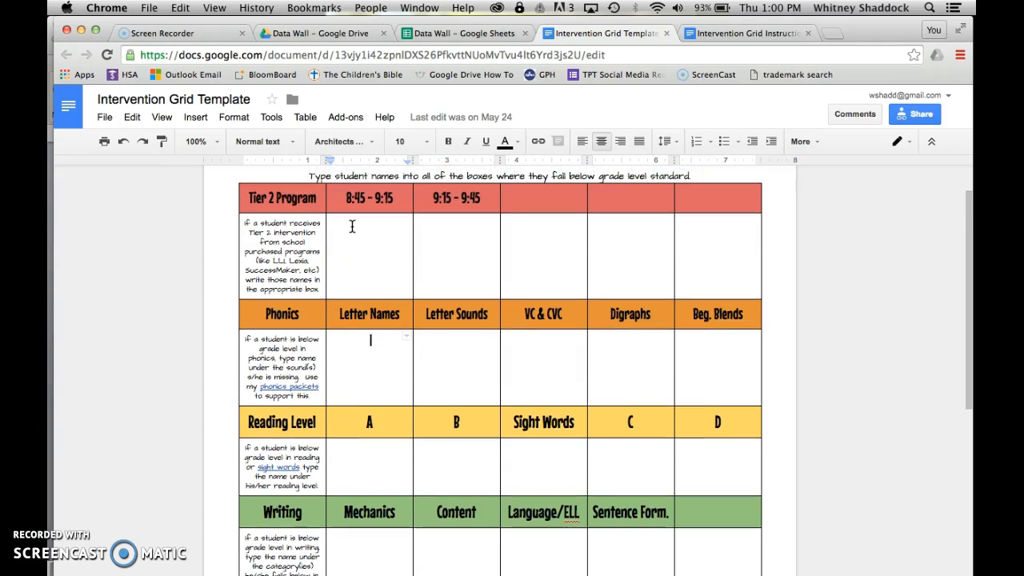
scroll("down", 3)
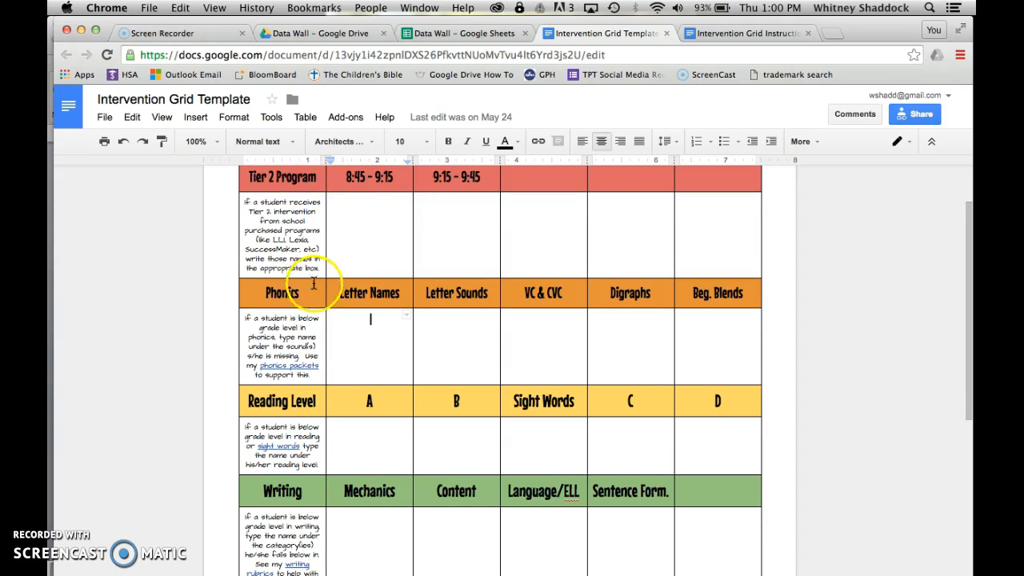
scroll("down", 3)
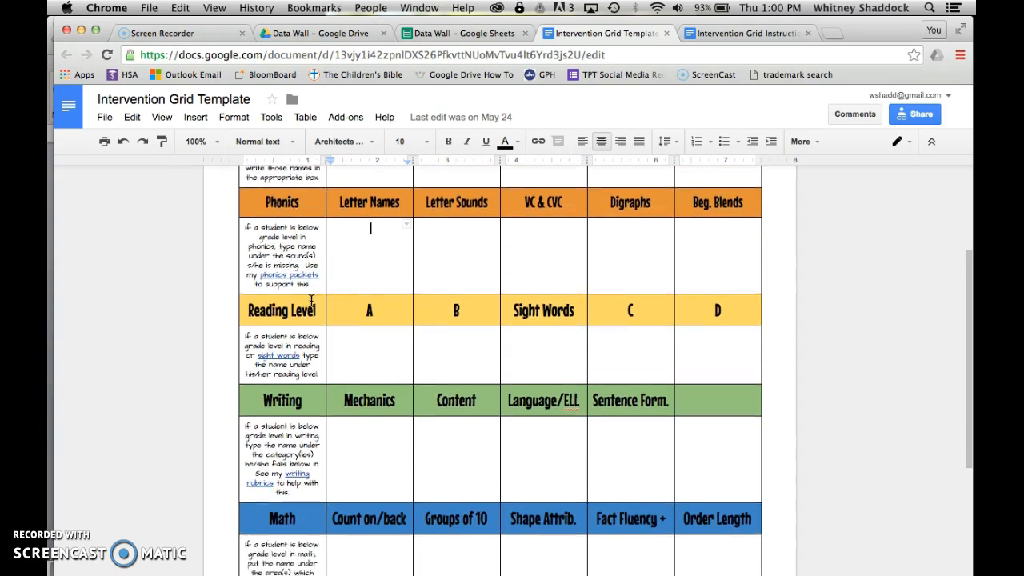
scroll("down", 3)
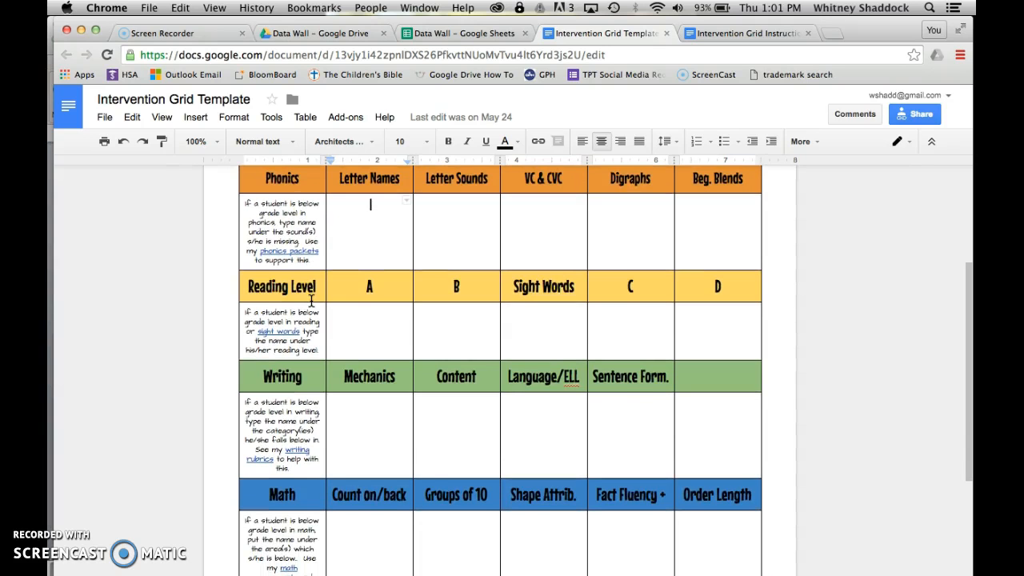
scroll("down", 3)
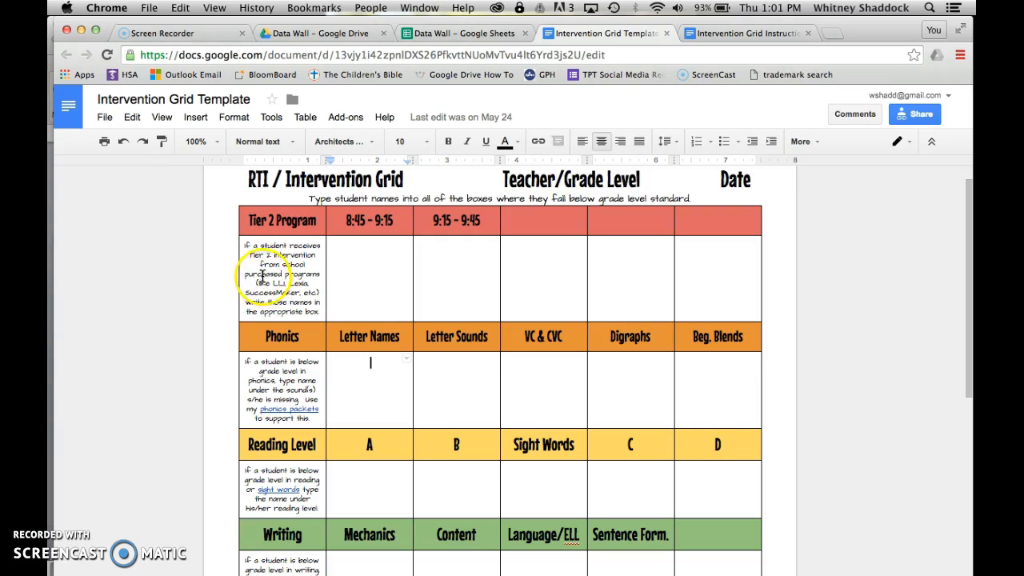
mouse_move(281, 389)
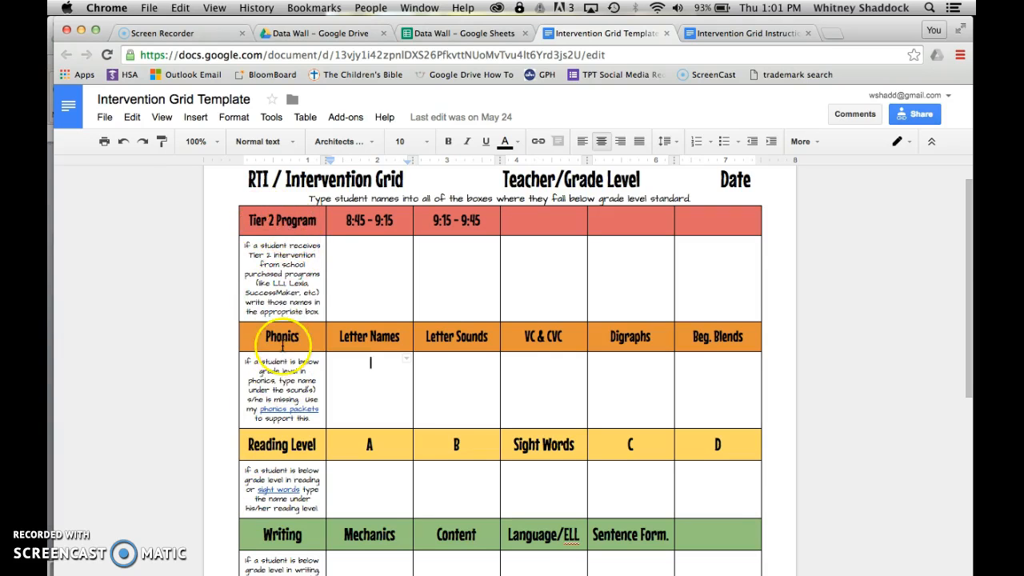
scroll("down", 3)
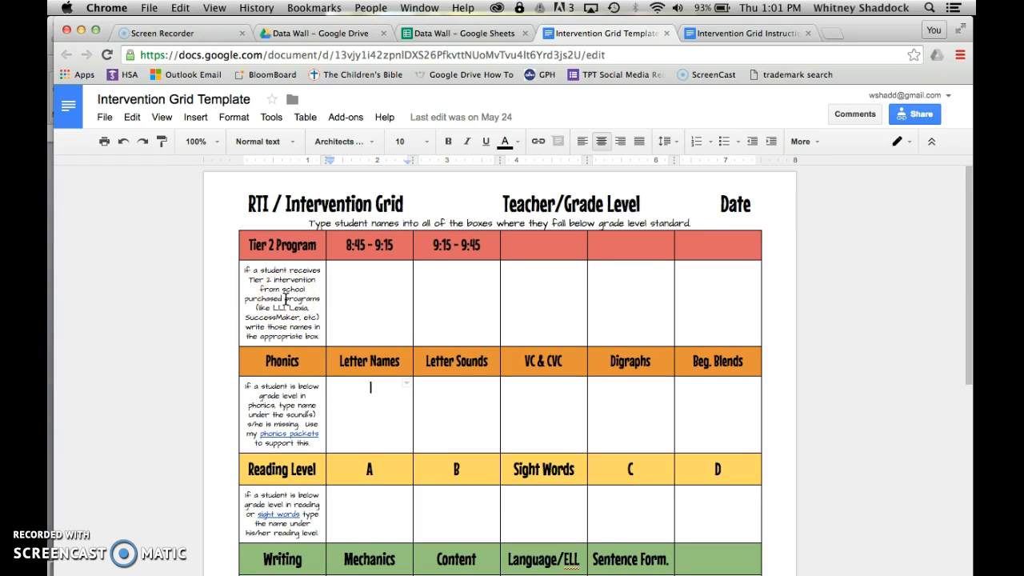
mouse_move(326, 391)
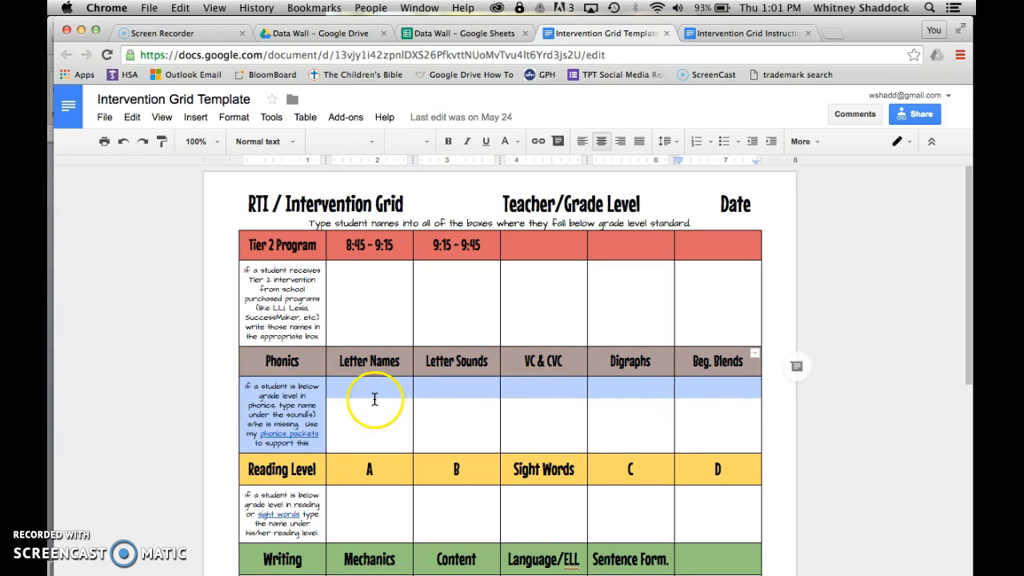
Bring up the context actions for the Phonics name row
right_click(374, 400)
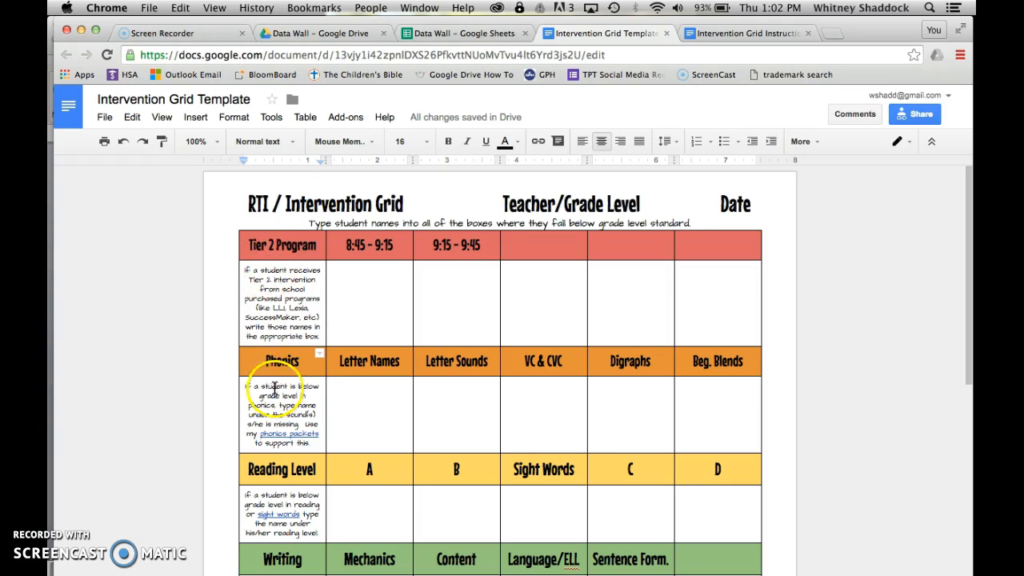
scroll("down", 3)
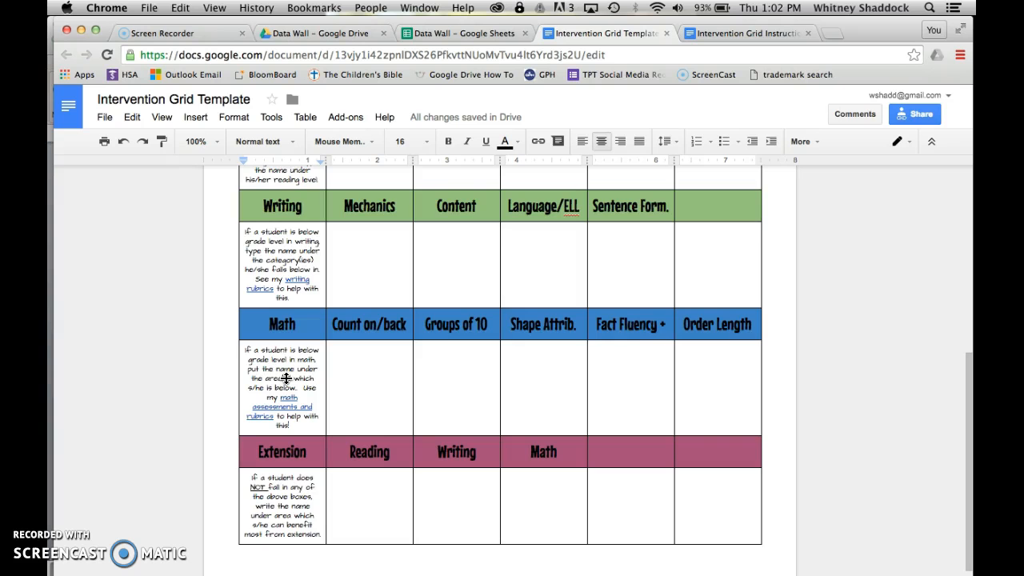
scroll("up", 3)
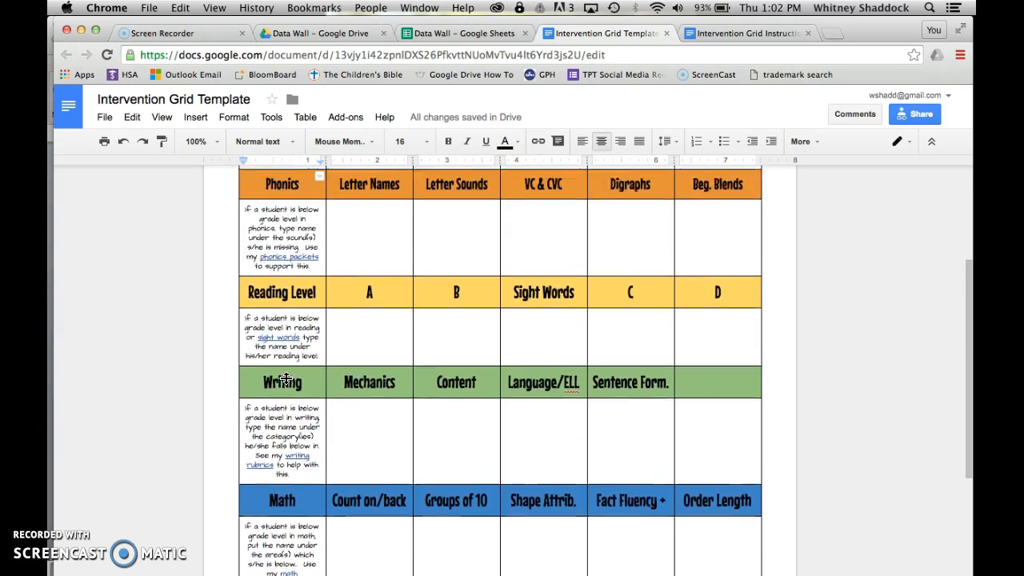
scroll("up", 3)
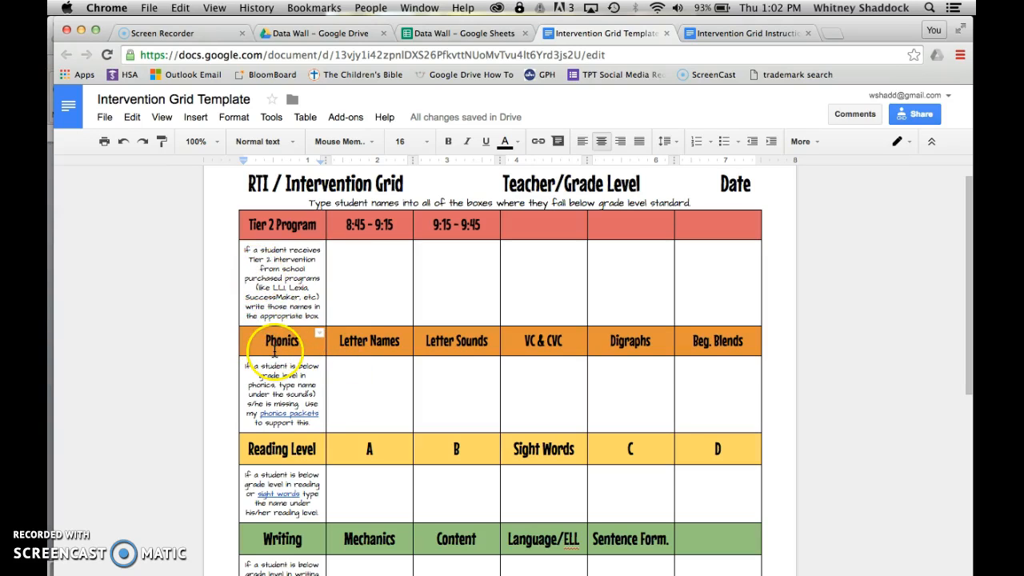
scroll("down", 3)
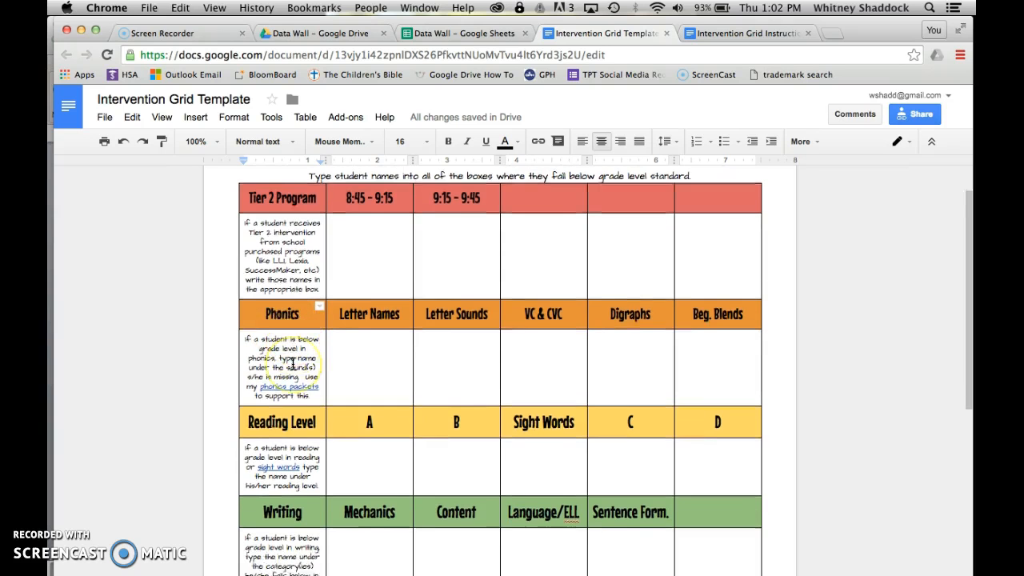
scroll("down", 3)
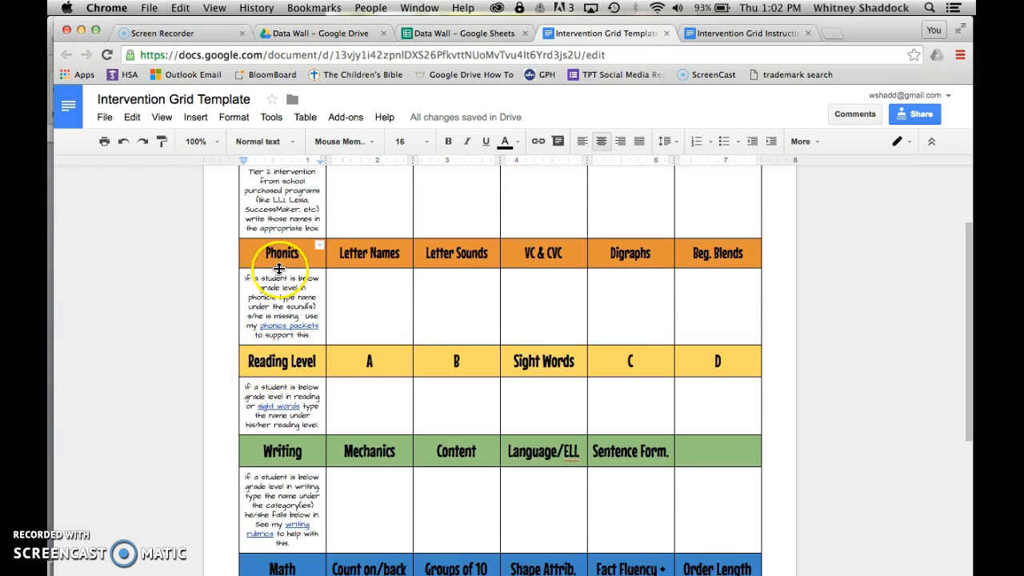
scroll("down", 3)
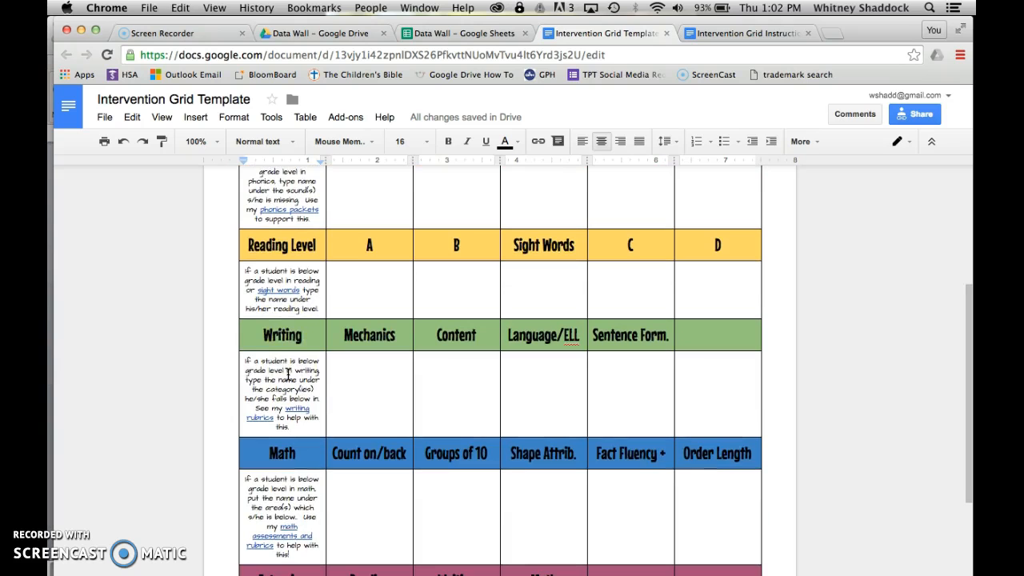
scroll("down", 3)
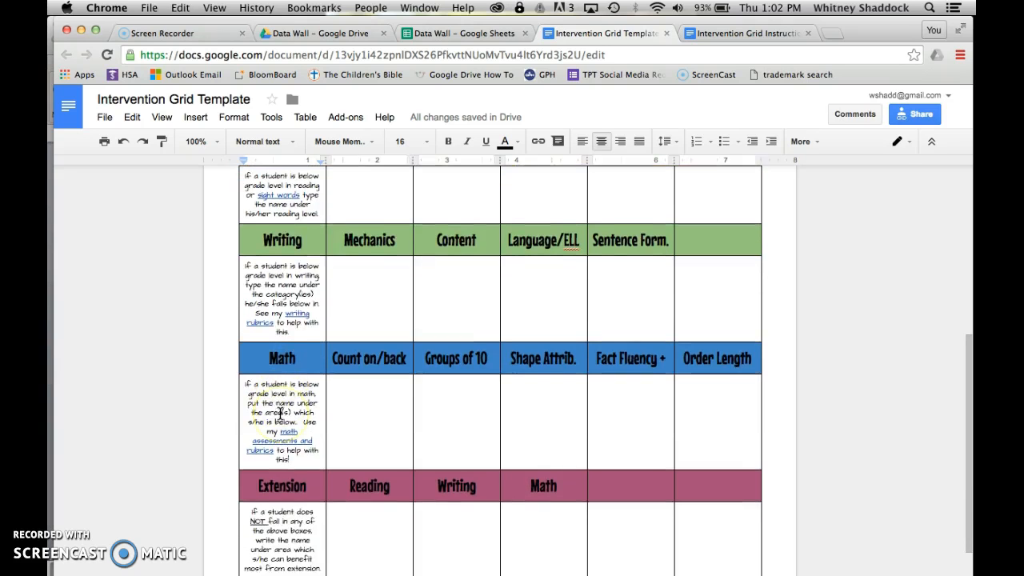
scroll("down", 3)
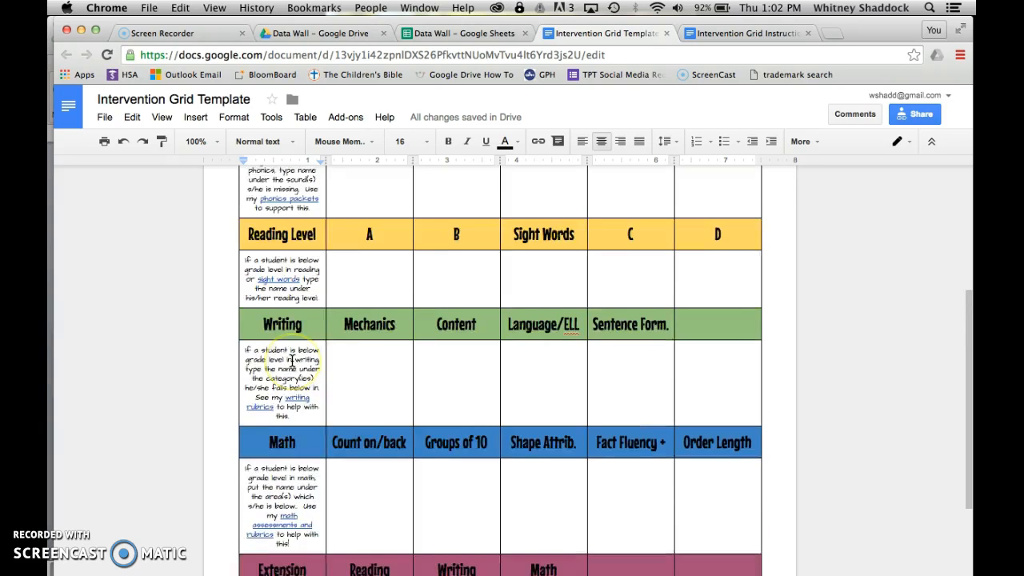
scroll("up", 3)
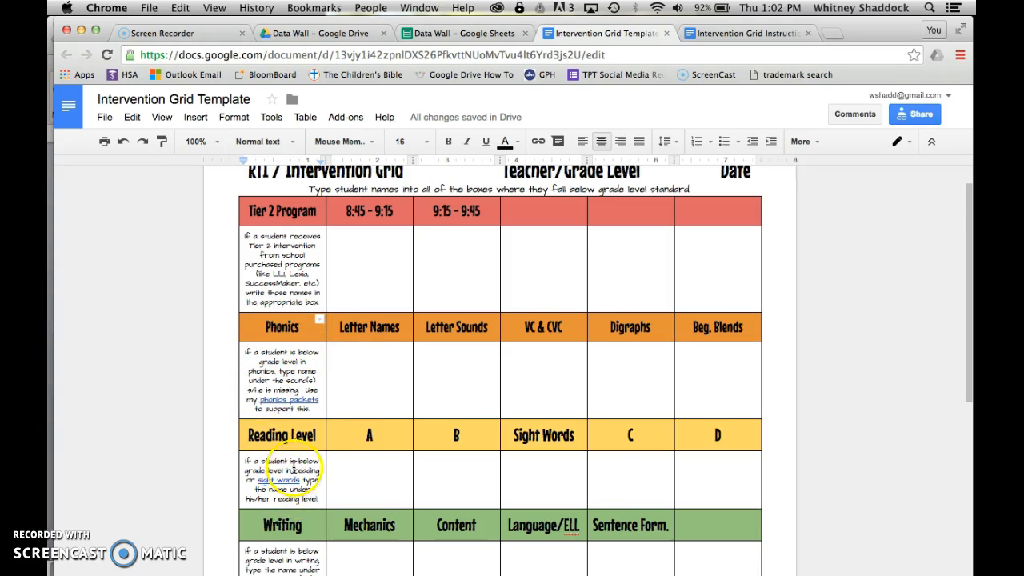
scroll("down", 3)
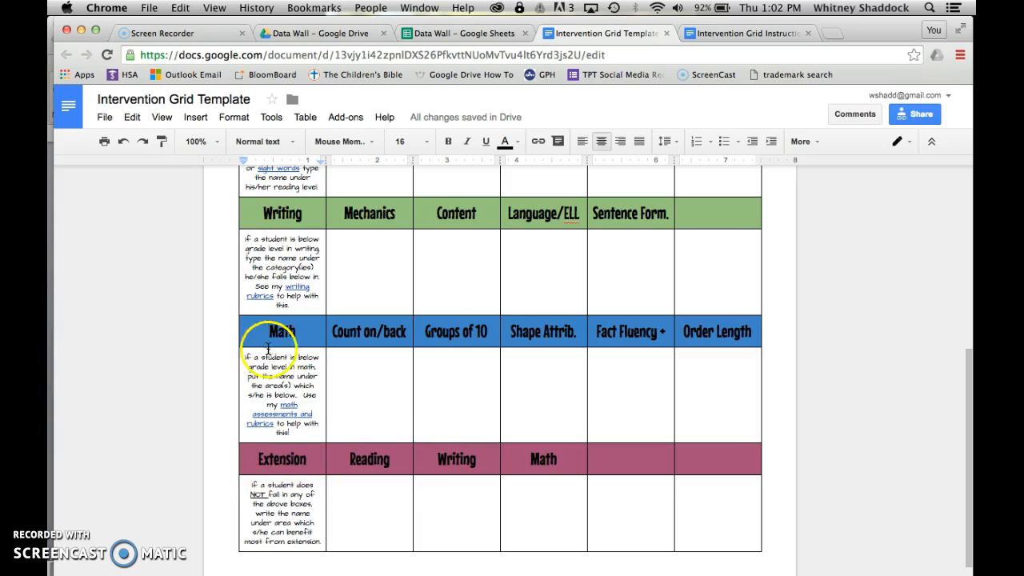
scroll("down", 3)
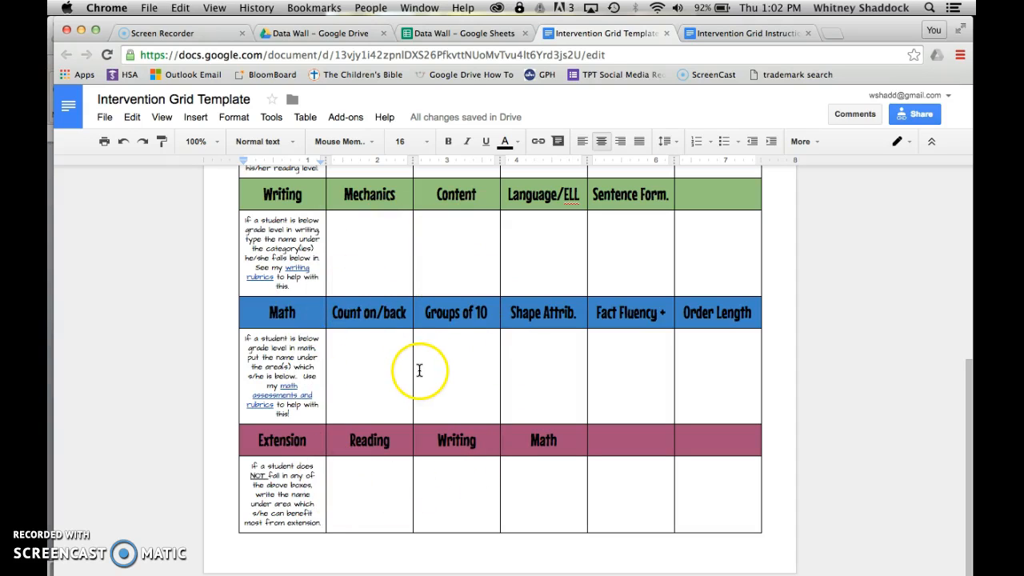
mouse_move(358, 360)
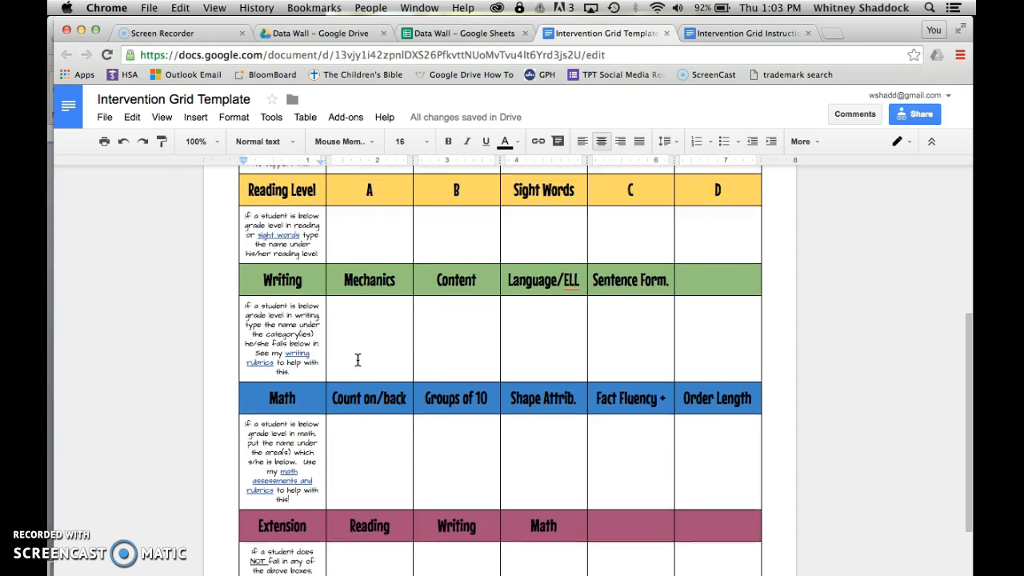
scroll("down", 3)
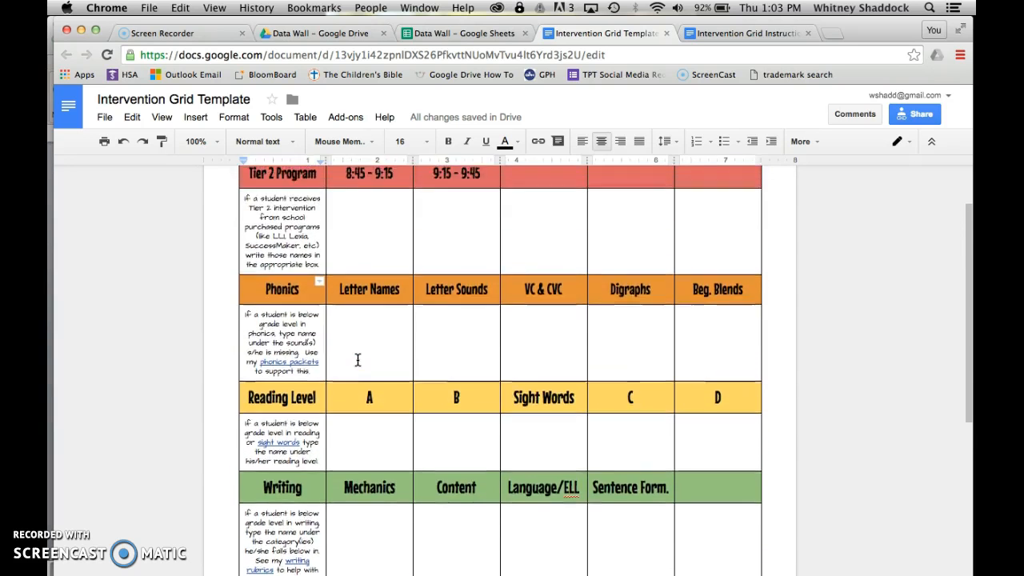
scroll("up", 3)
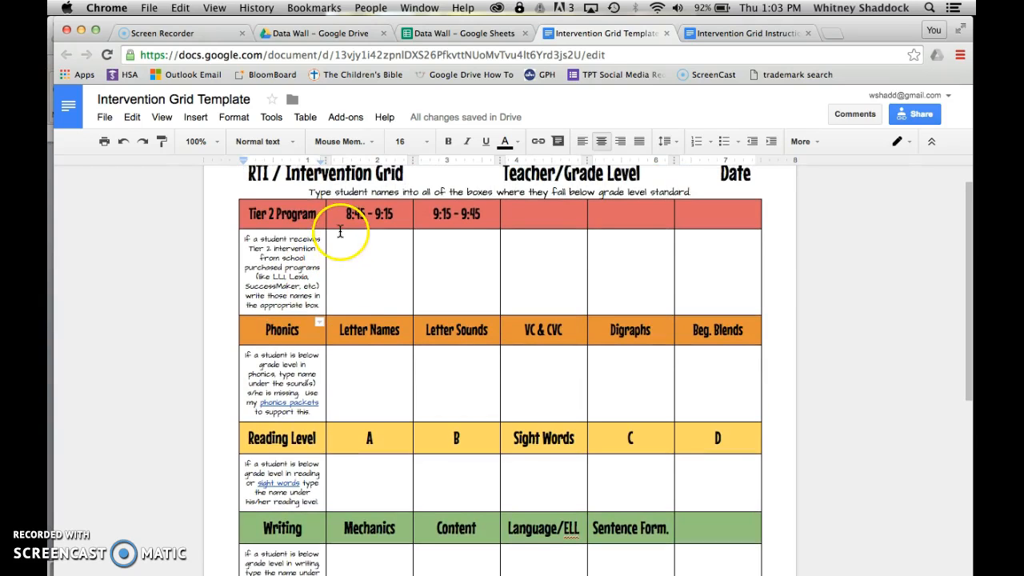
mouse_move(348, 392)
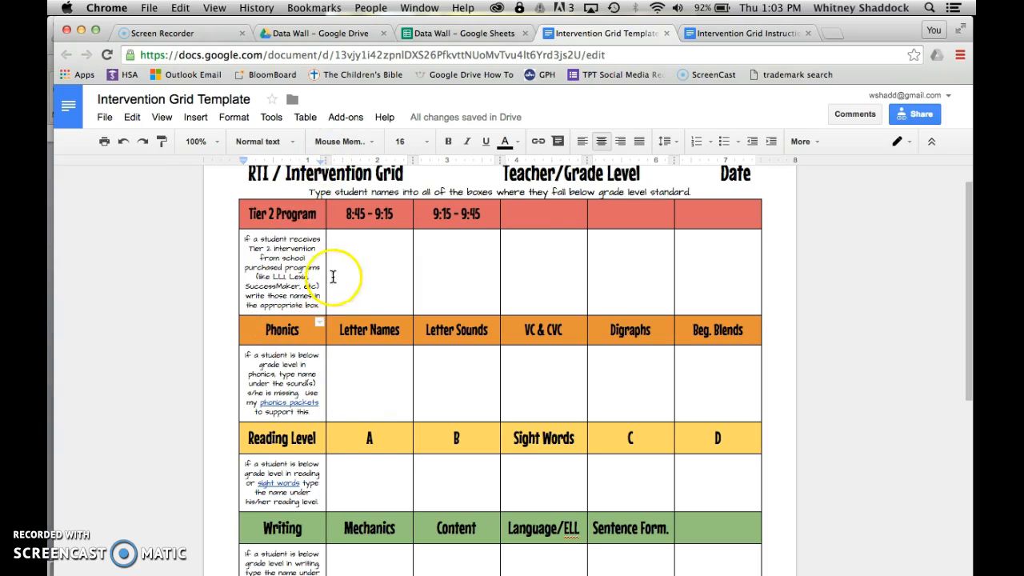
Change the Tier 2 Program heading to read 'Tier 2: Lexia Lab'
left_click(352, 470)
type("L")
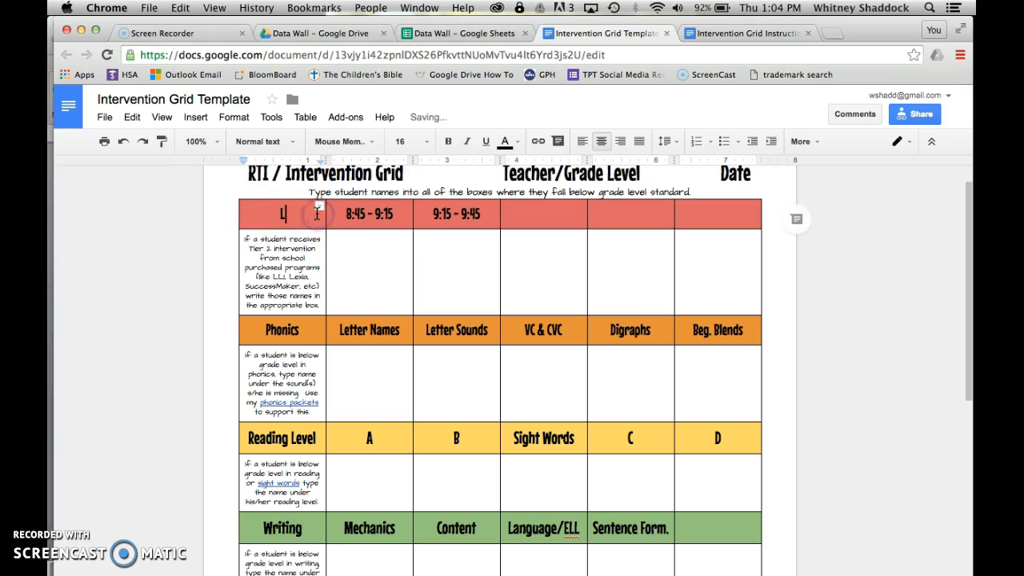
type("exia Lab")
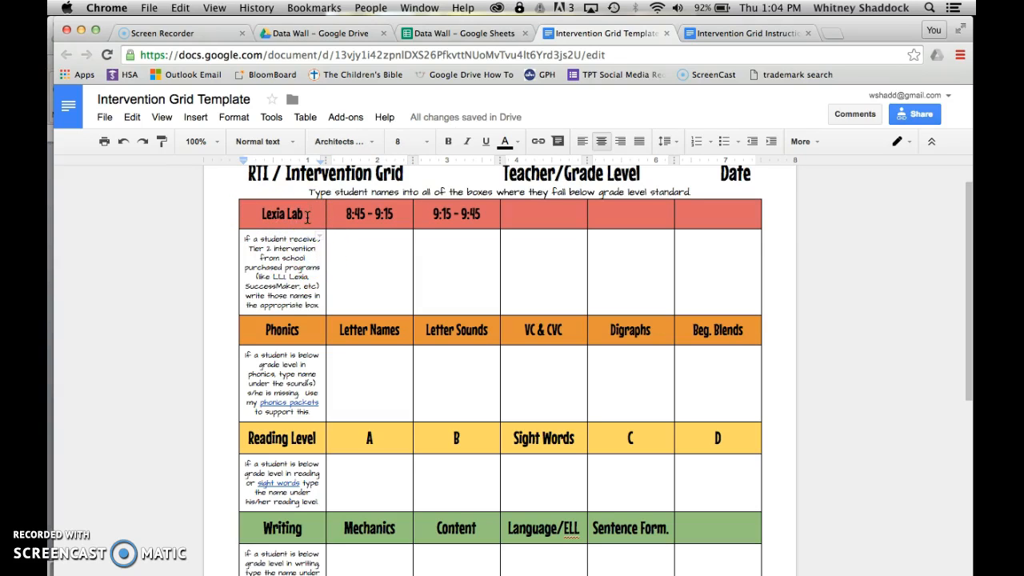
left_click(265, 214)
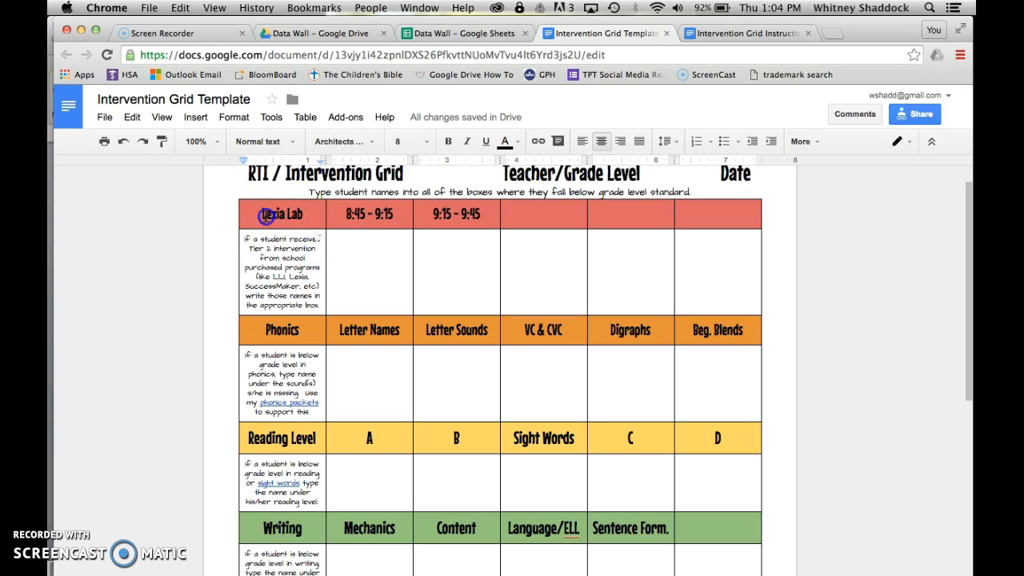
type("Tier 2:")
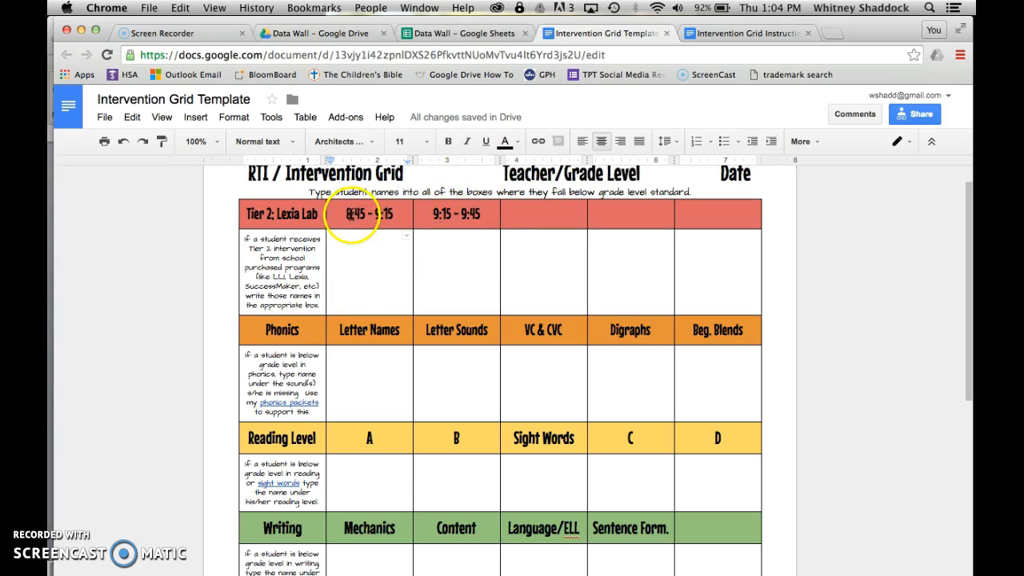
mouse_move(456, 222)
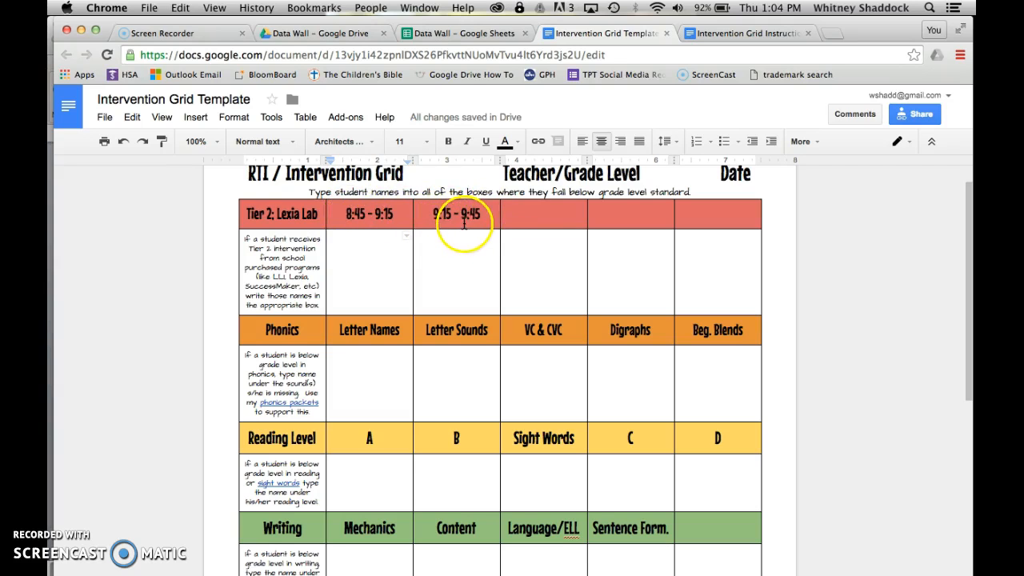
mouse_move(491, 268)
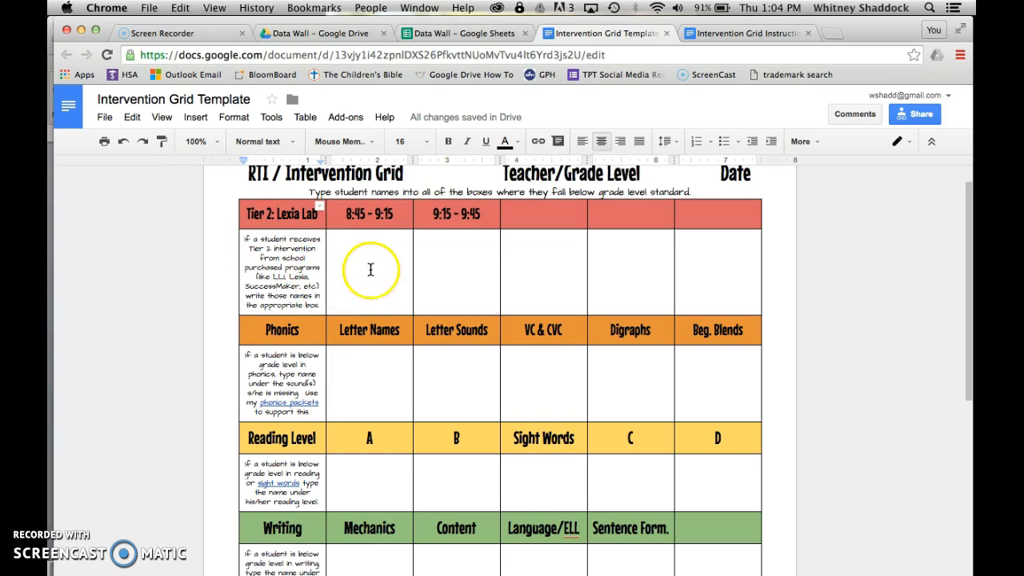
List Cooper and begin Whitney under the 8:45 – 9:15 Lexia Lab slot
left_click(355, 253)
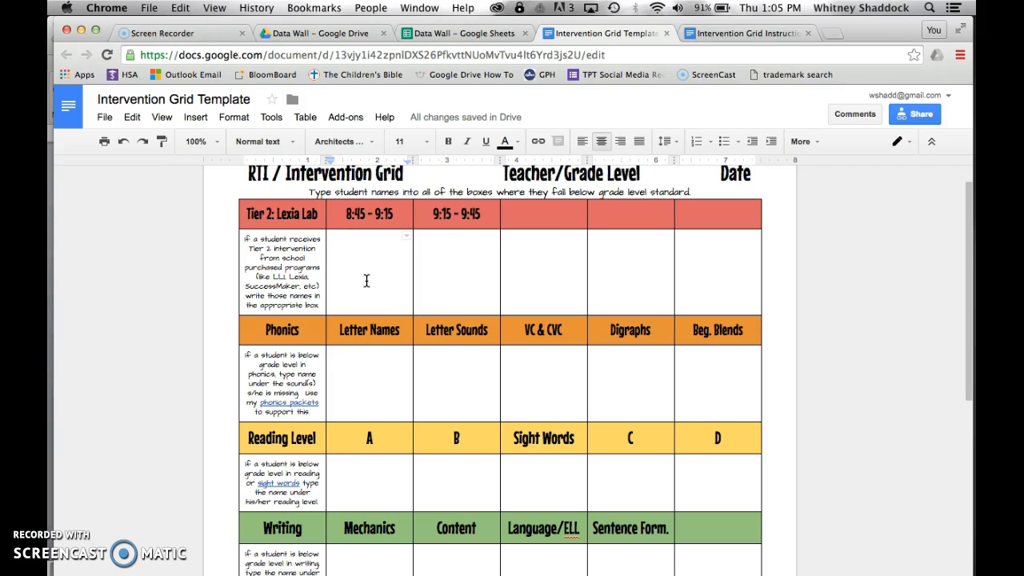
type("Cooper")
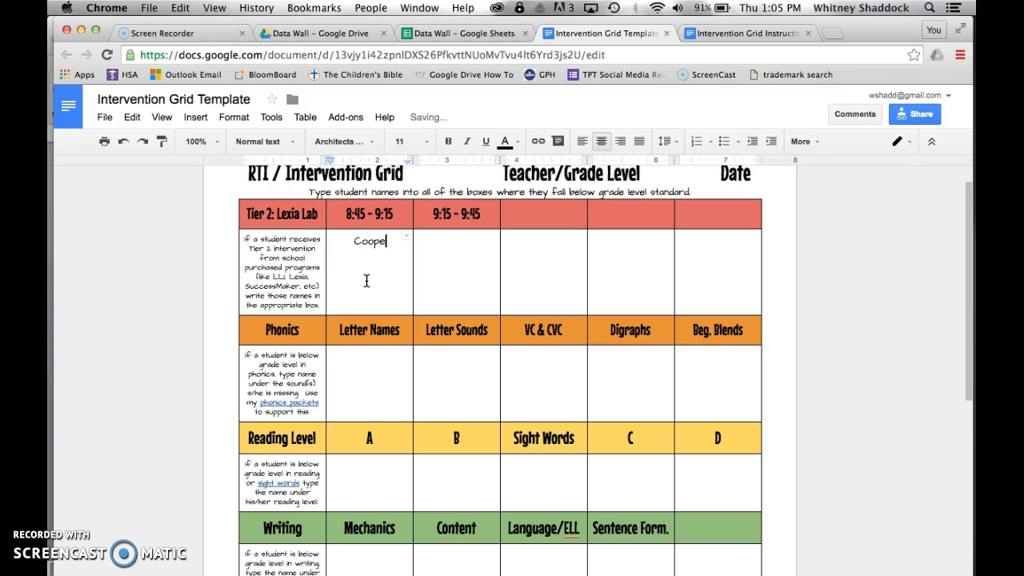
type("r")
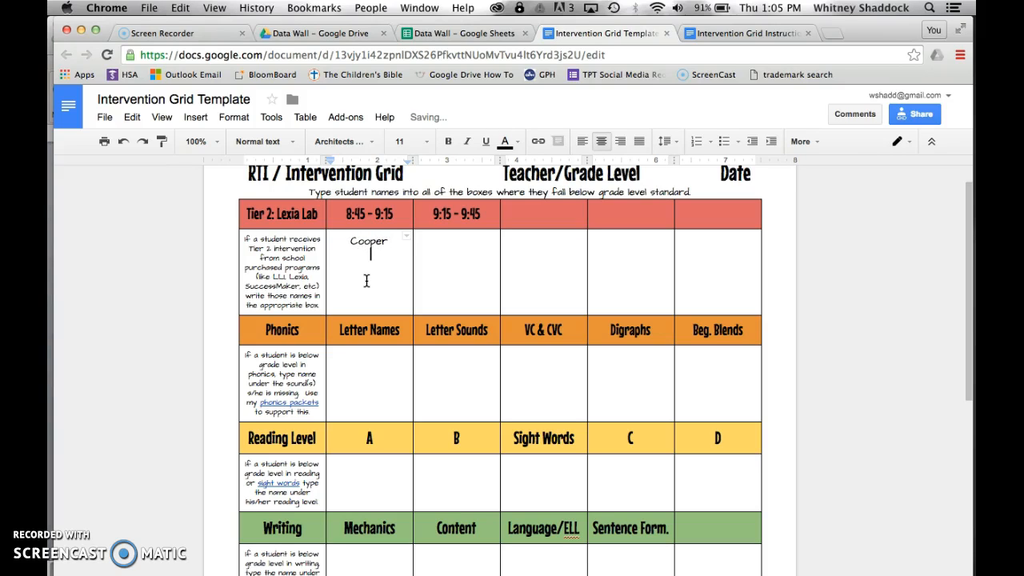
type("Whitney")
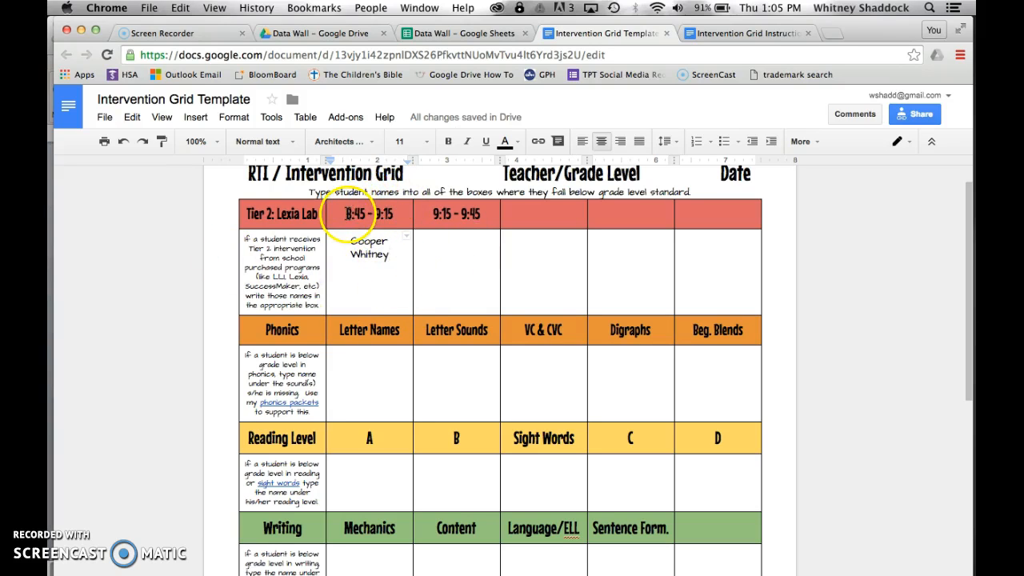
Enter Cooper under the Letter Names, Letter Sounds and following Phonics columns
left_click(455, 215)
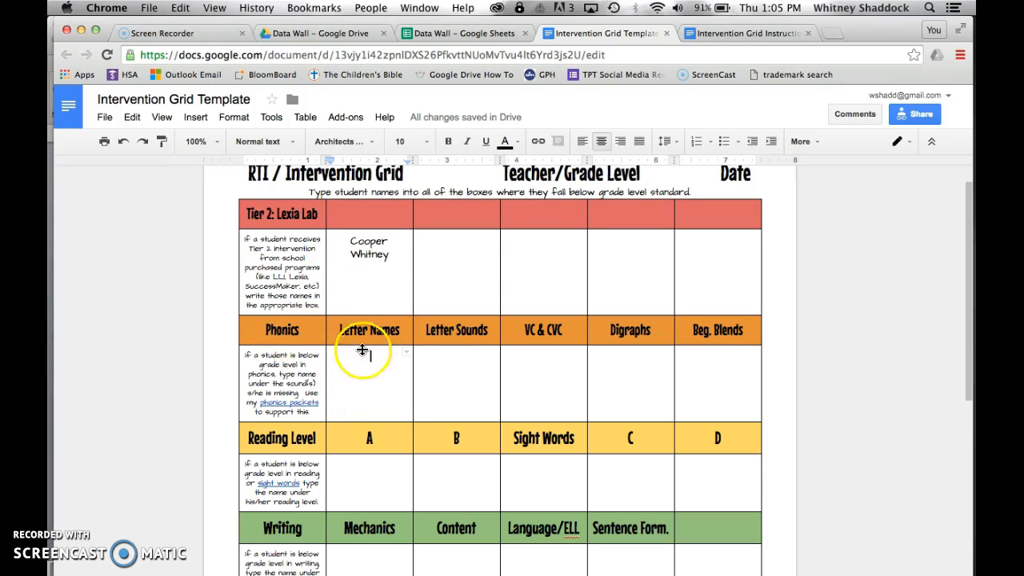
mouse_move(371, 360)
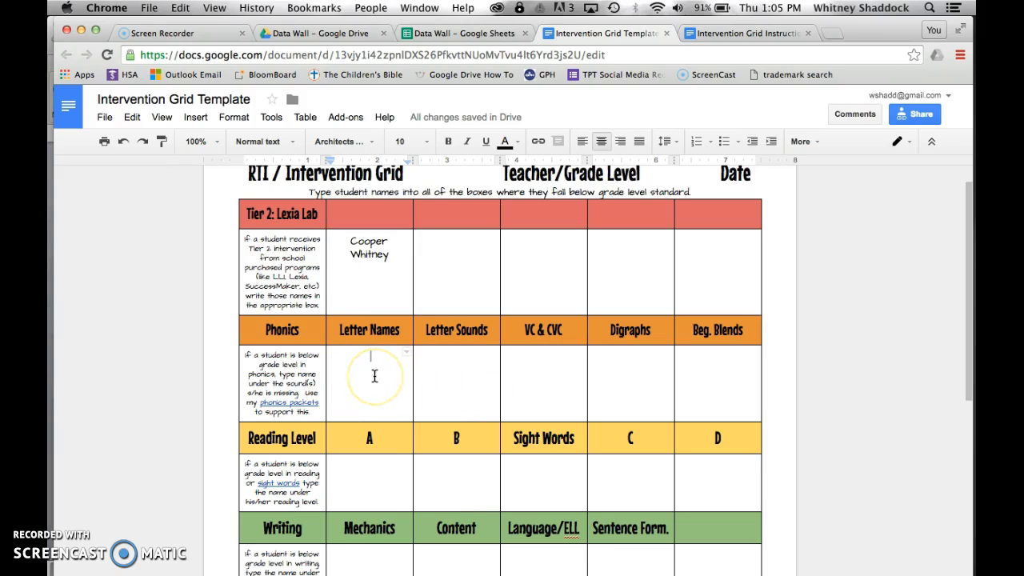
type("Cooper")
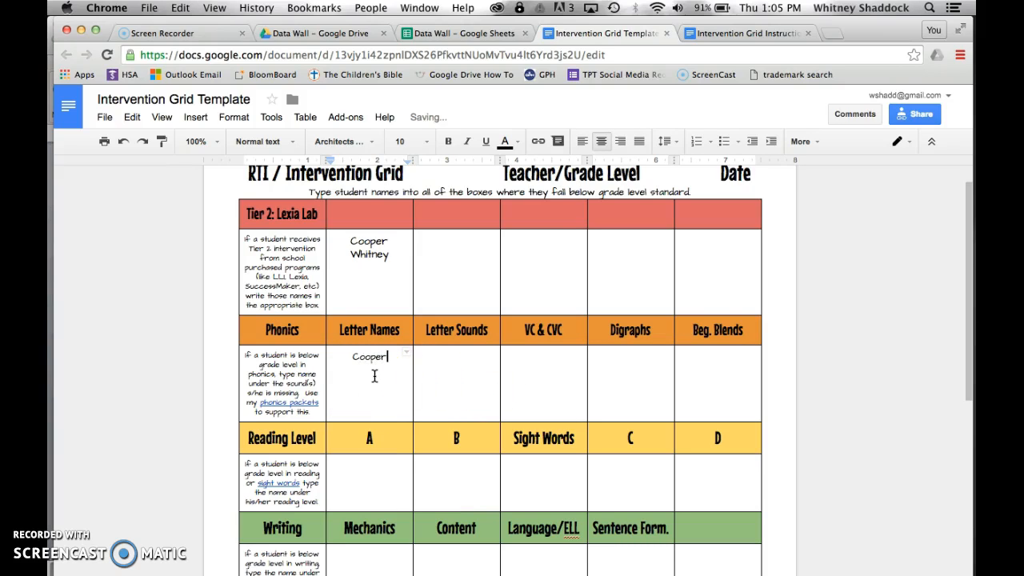
left_click(457, 355)
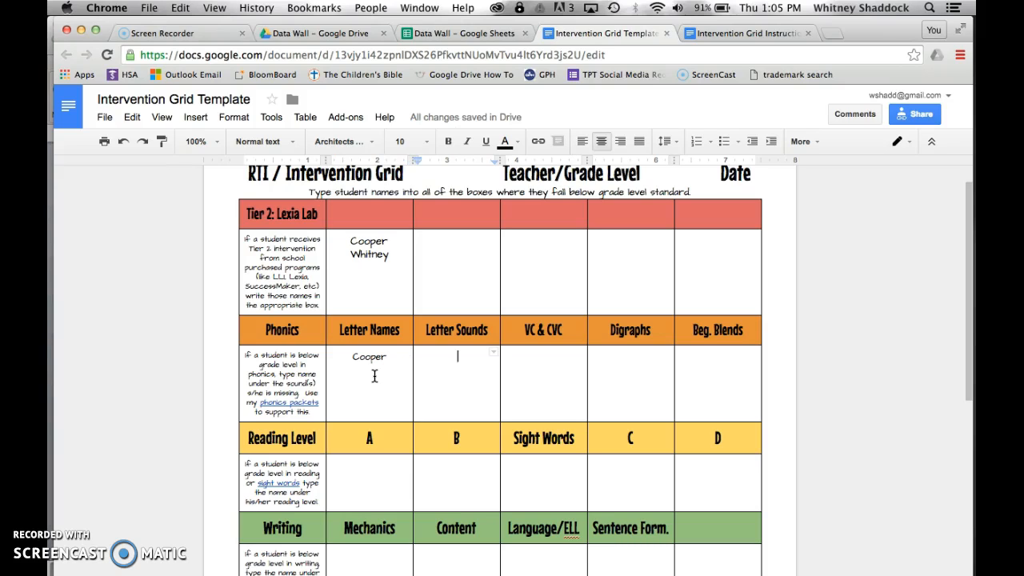
type("Cooper")
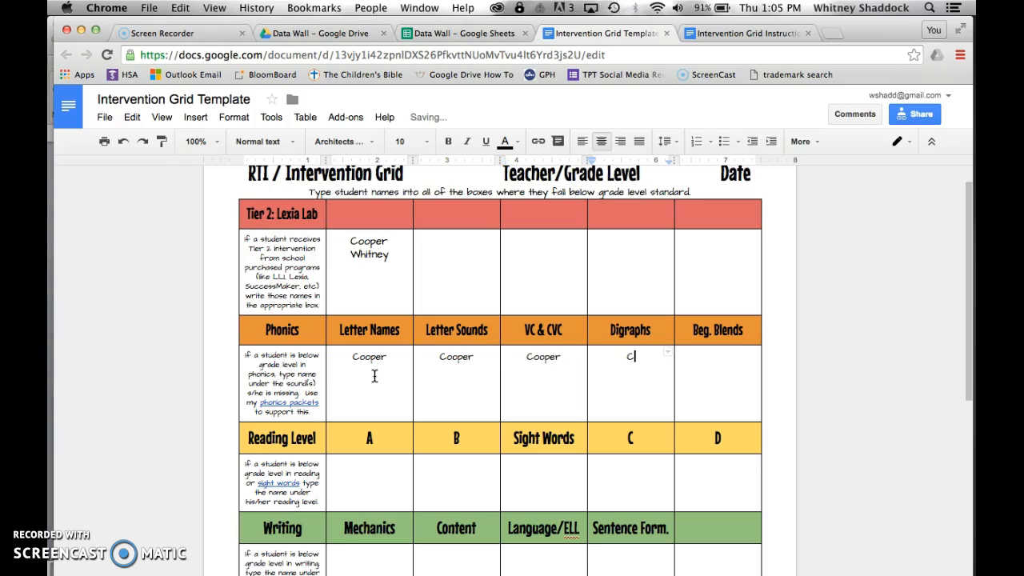
type("Cooper")
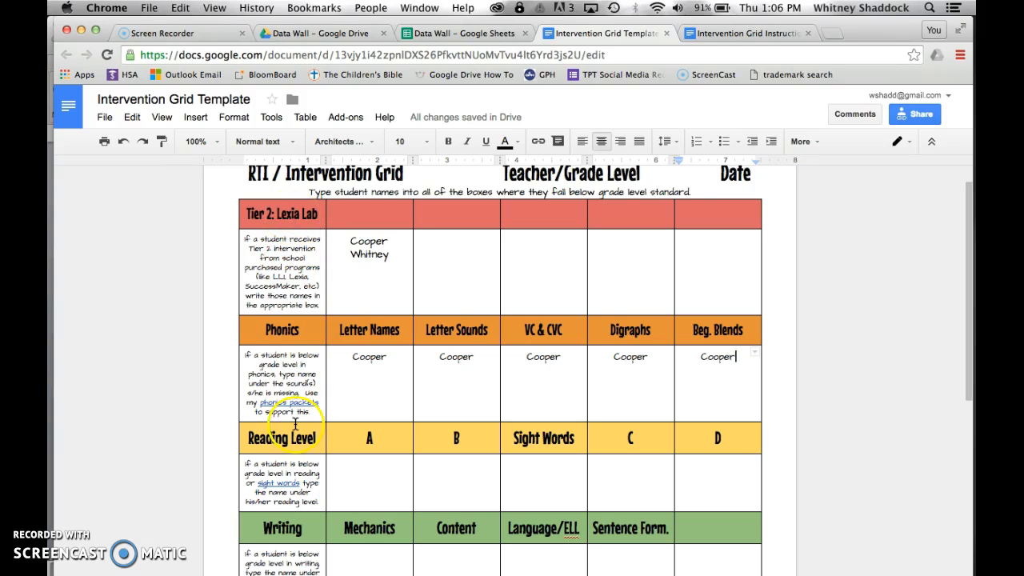
scroll("down", 3)
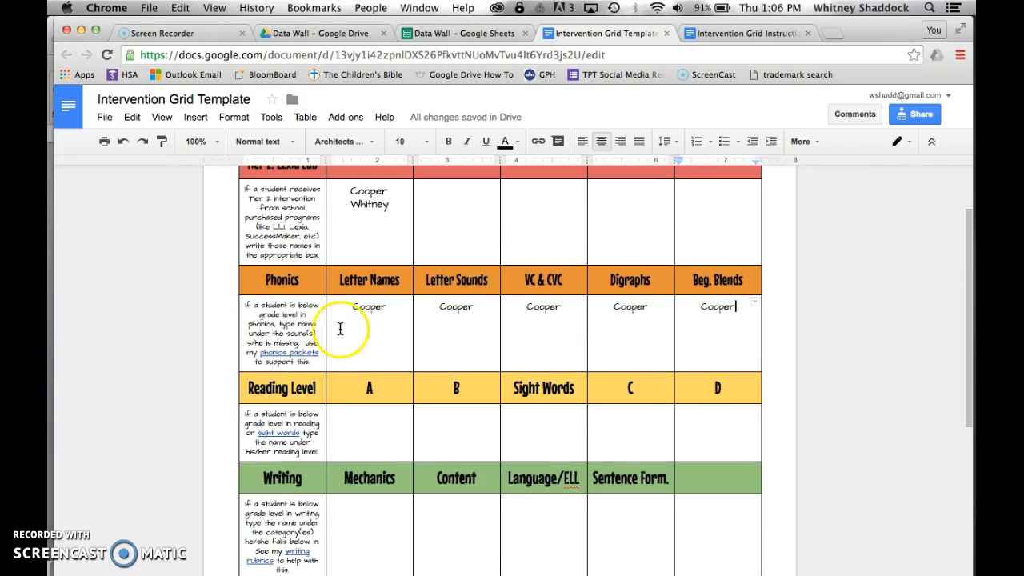
mouse_move(659, 297)
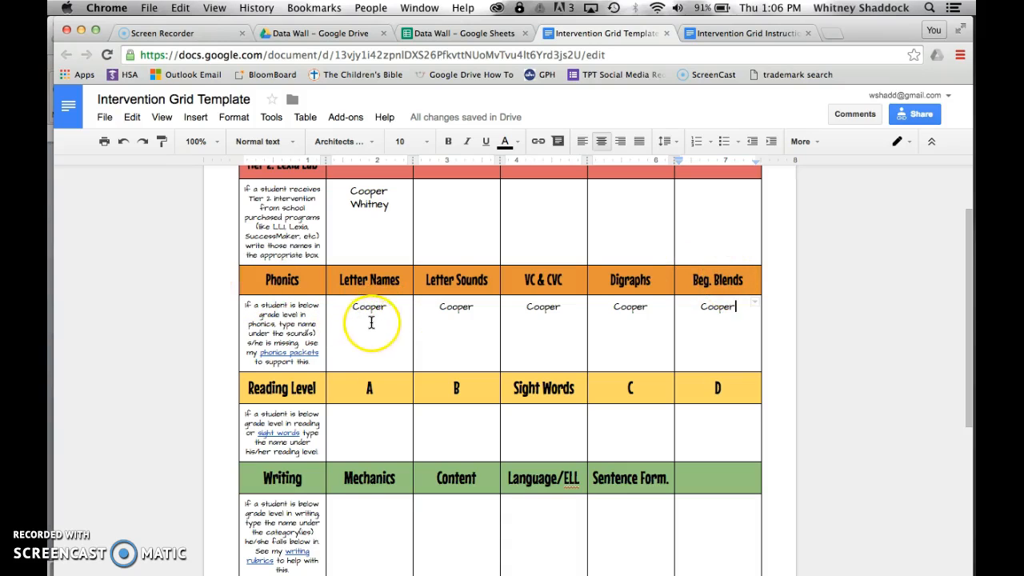
Add Whitney after Cooper in the VC & CVC, Digraphs and Beg. Blends boxes, and start Justin
left_click(569, 308)
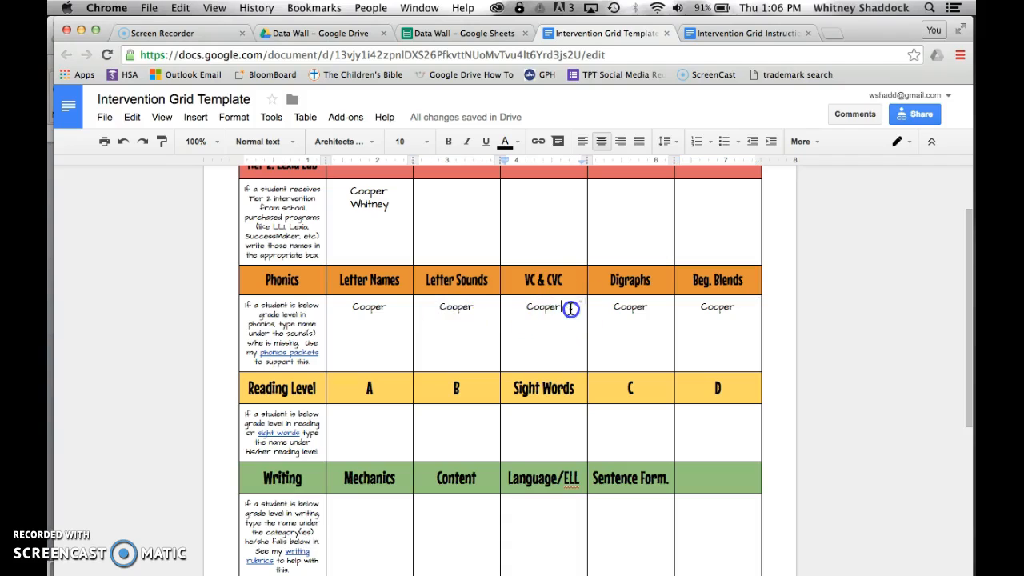
type("Whitney")
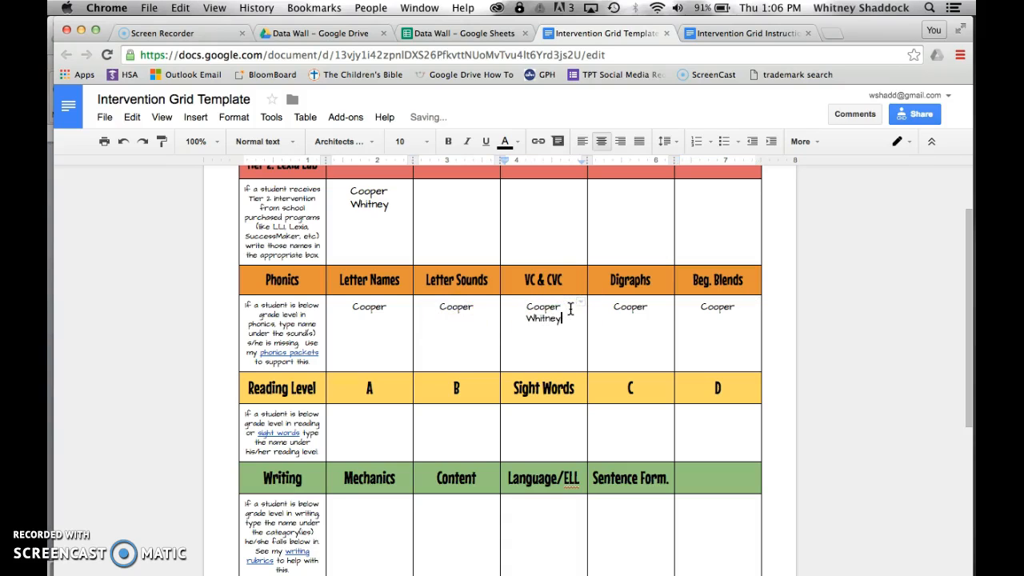
type("Whitney")
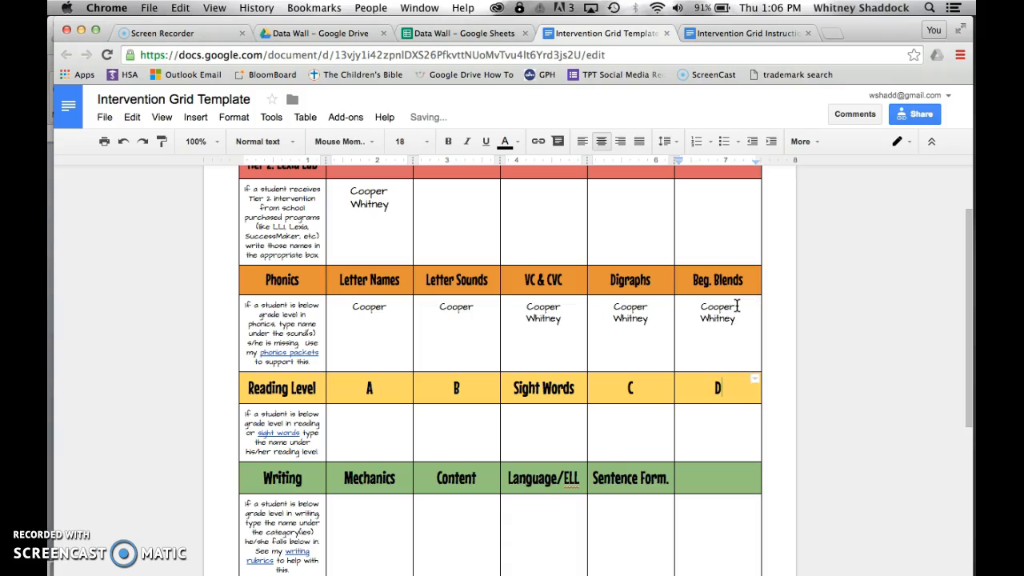
type("Justin")
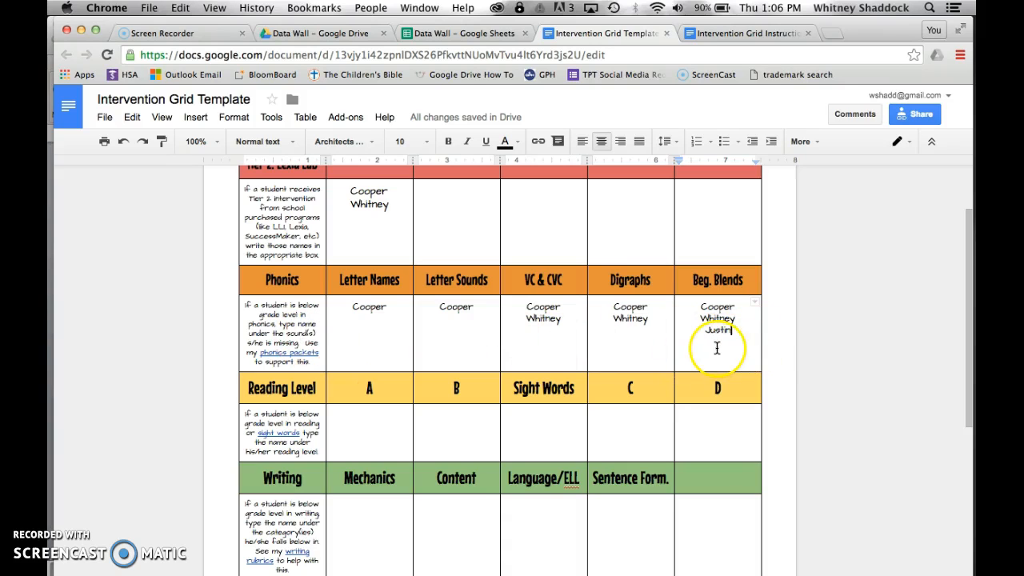
mouse_move(872, 300)
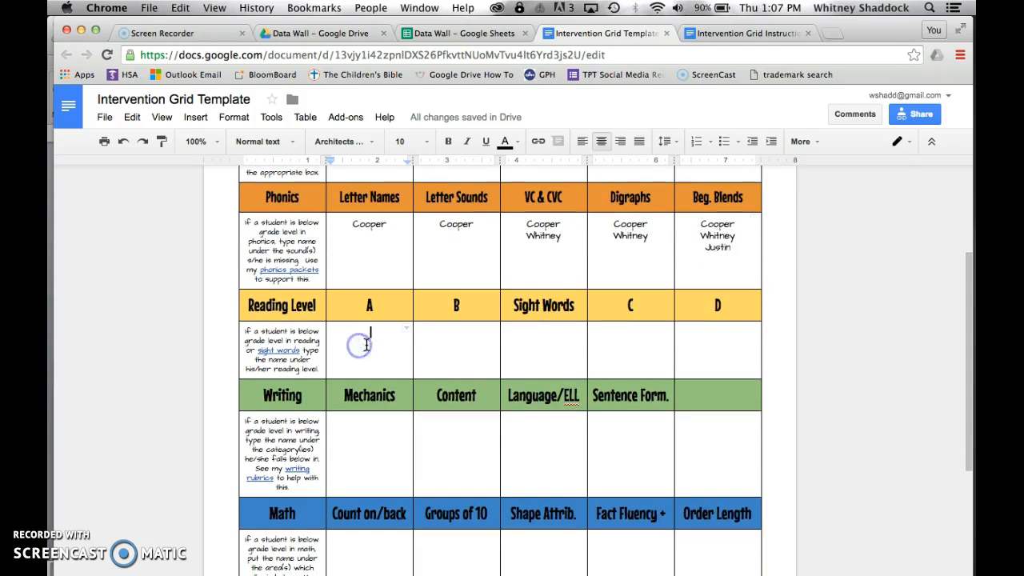
Enter Cooper under Reading Level A, and Justin and Whitney under Reading Level D
type("Cooper")
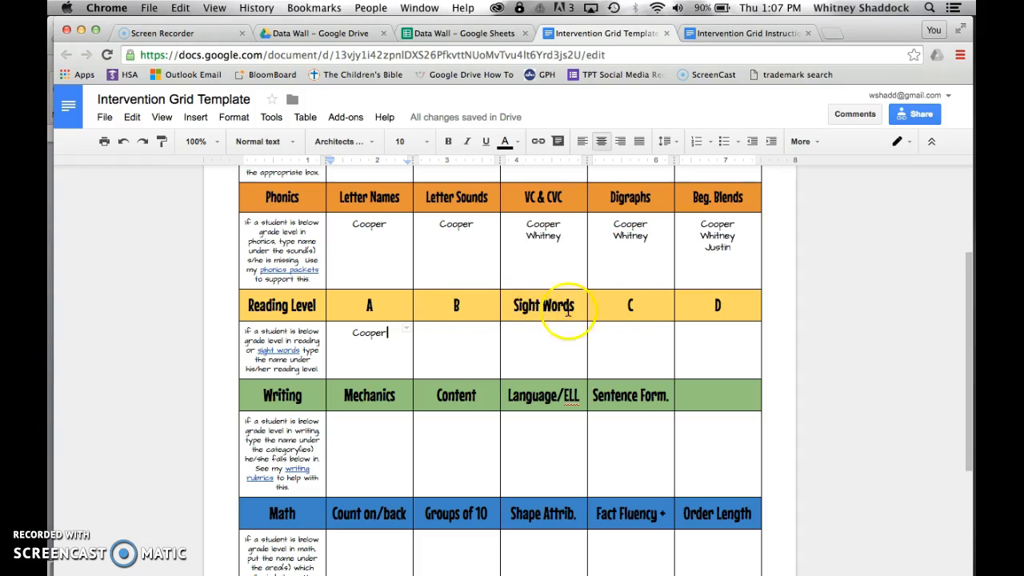
mouse_move(540, 336)
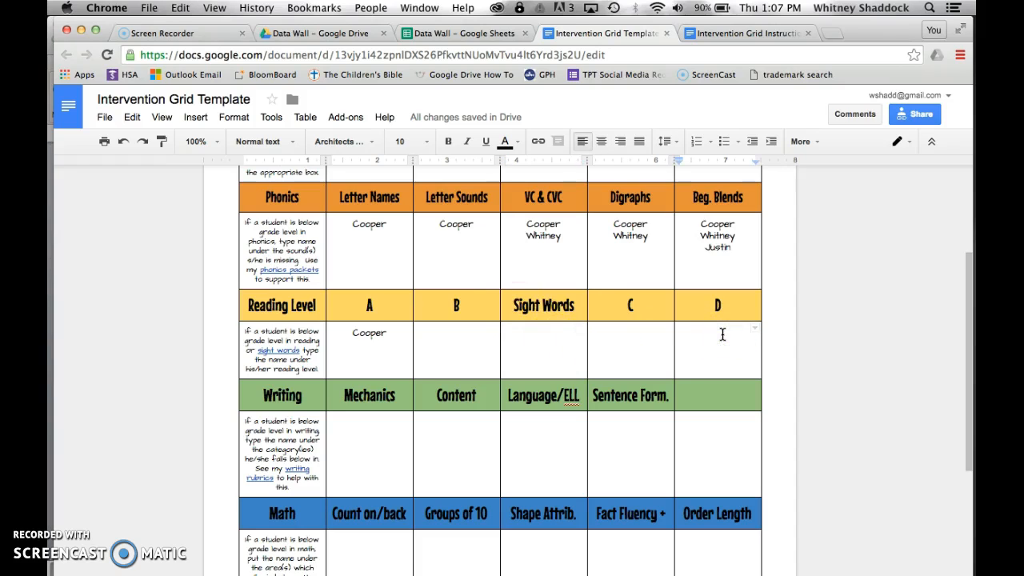
type("Justin")
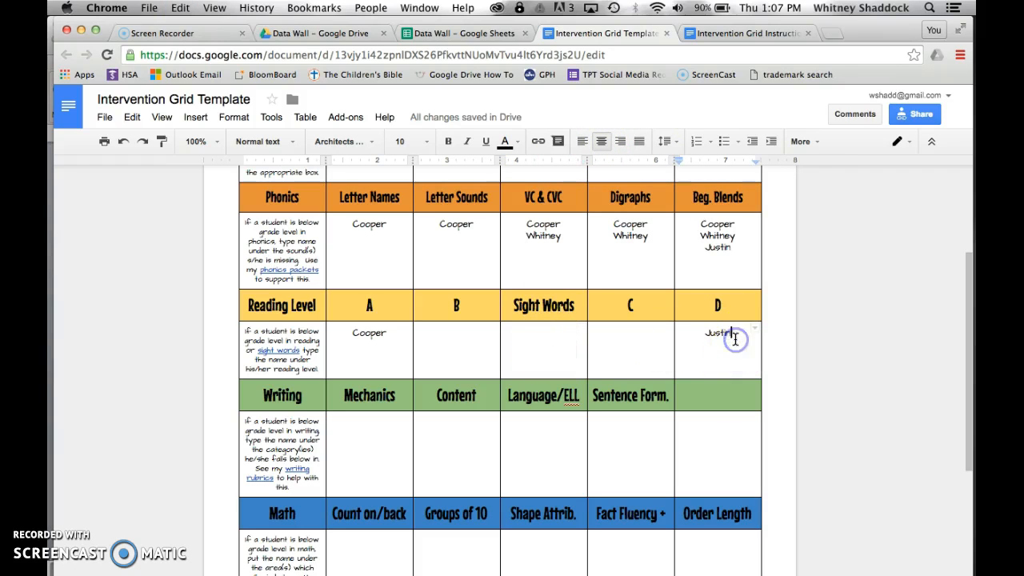
type("Whitney")
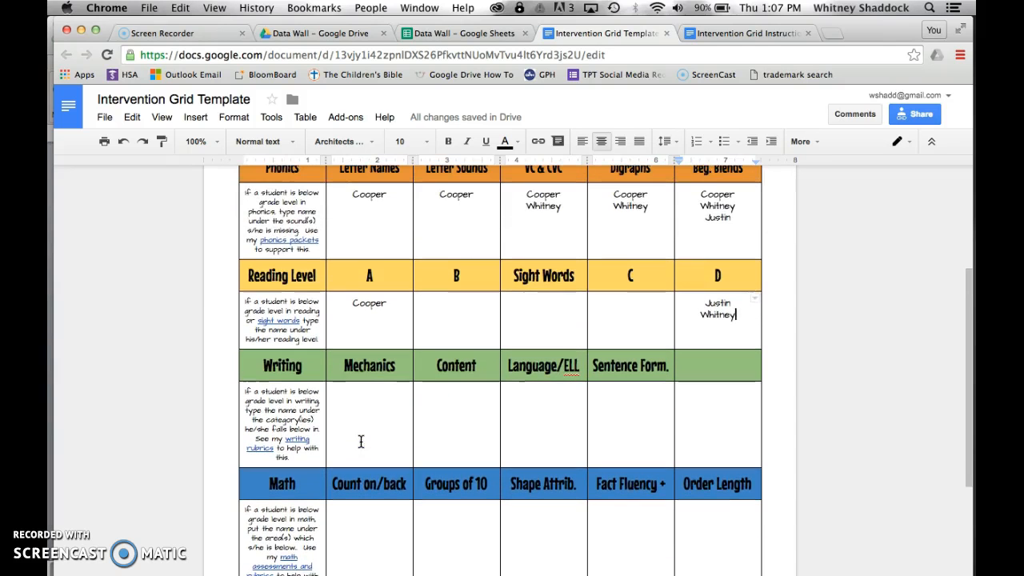
Enter Cooper under the Writing columns Mechanics through Sentence Form., then review the grid
type("Cooper")
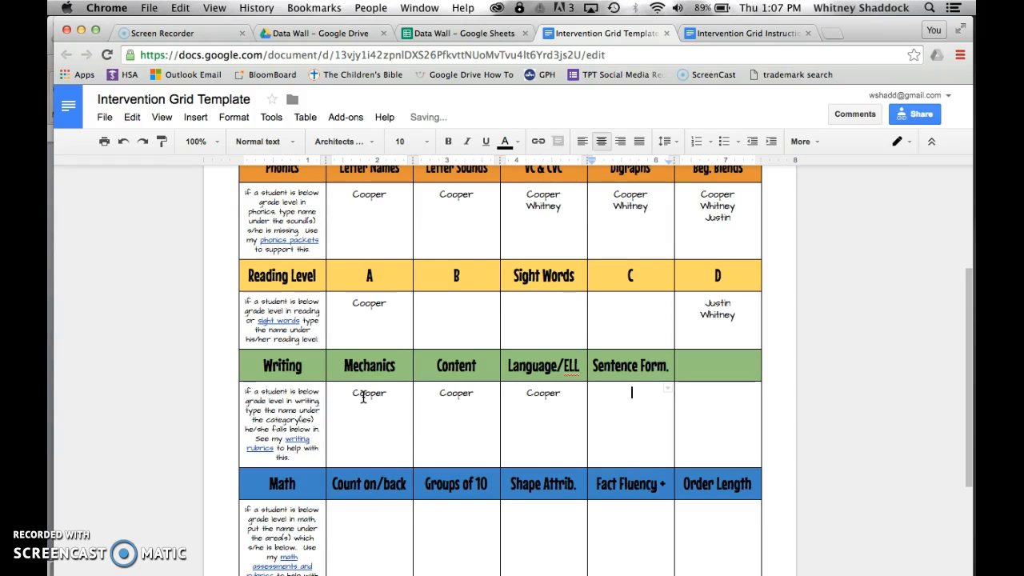
type("Cooper")
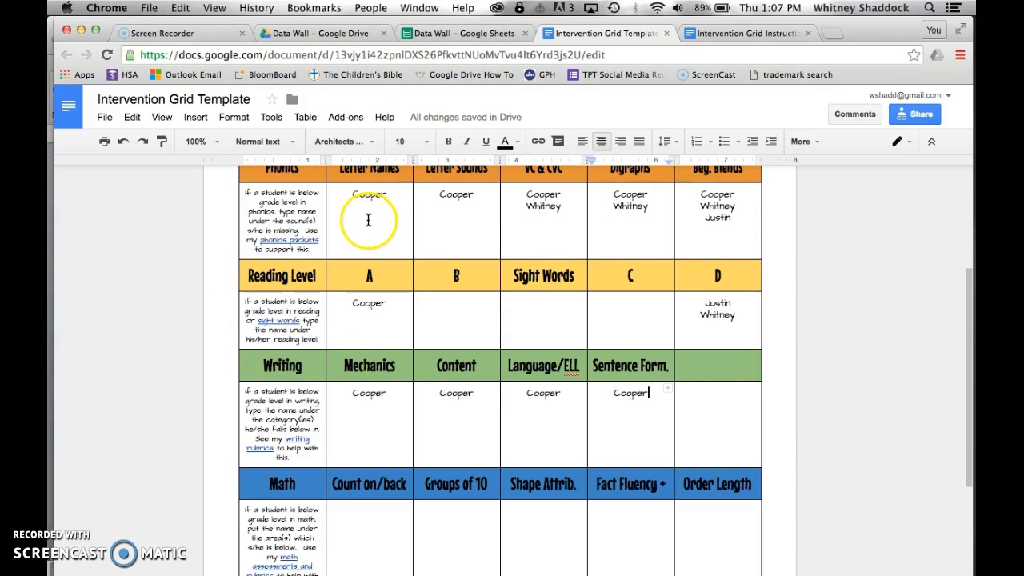
scroll("down", 3)
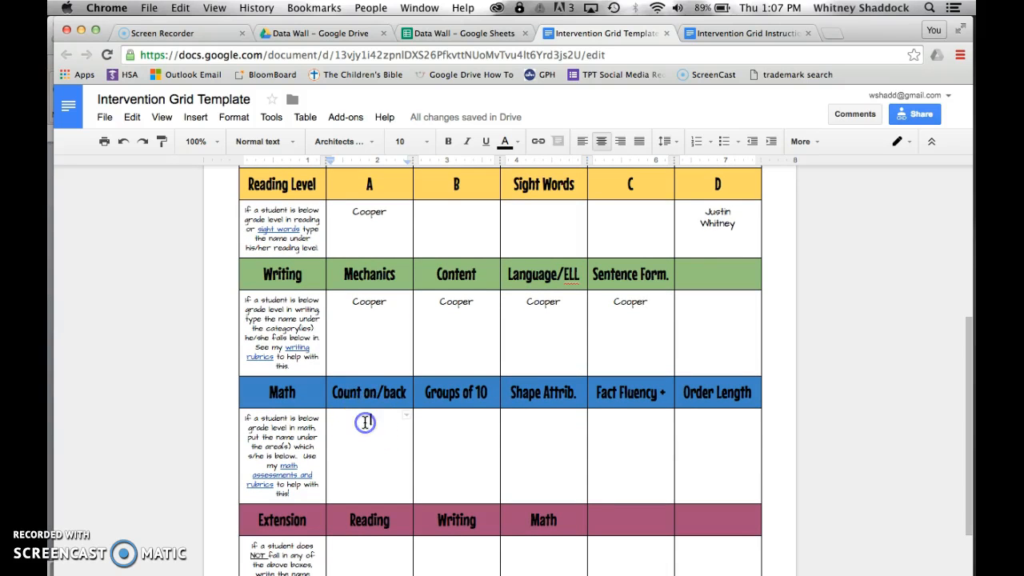
scroll("down", 3)
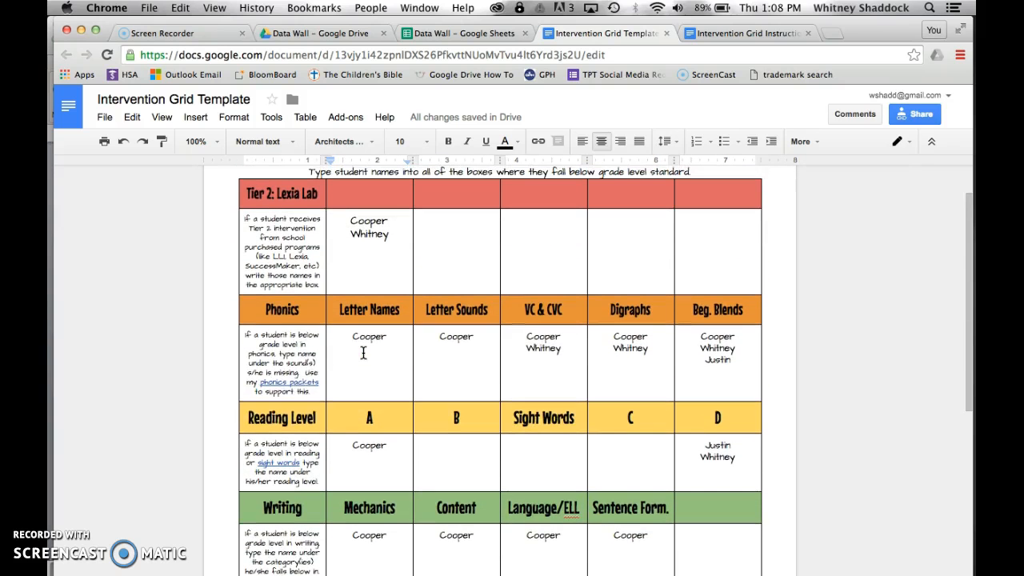
mouse_move(678, 487)
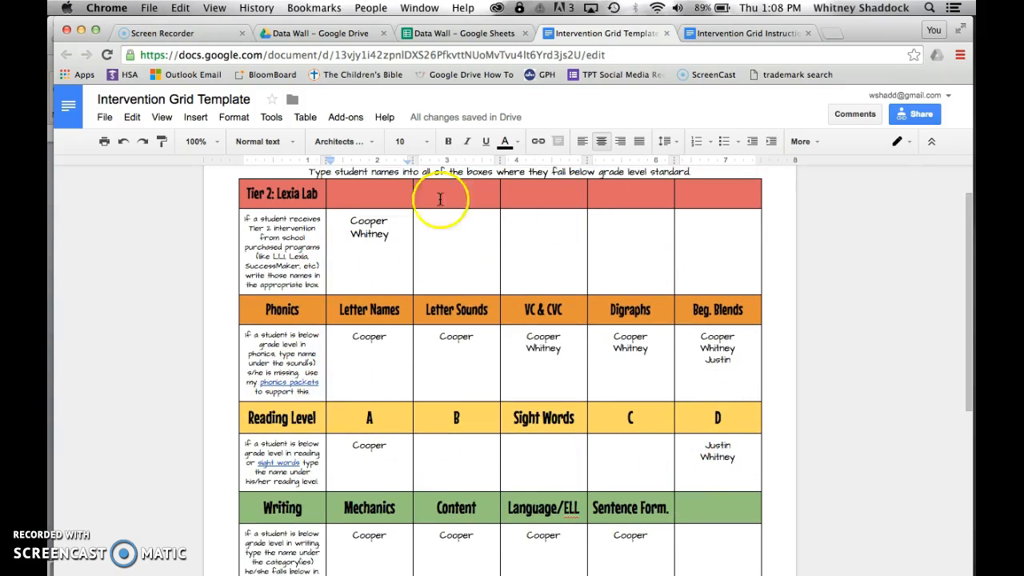
scroll("down", 3)
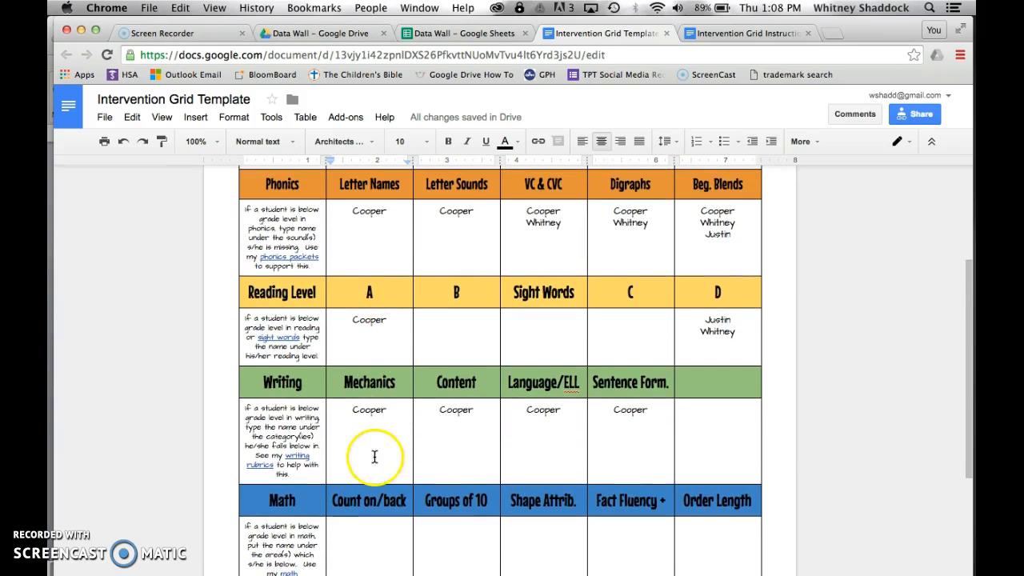
scroll("down", 3)
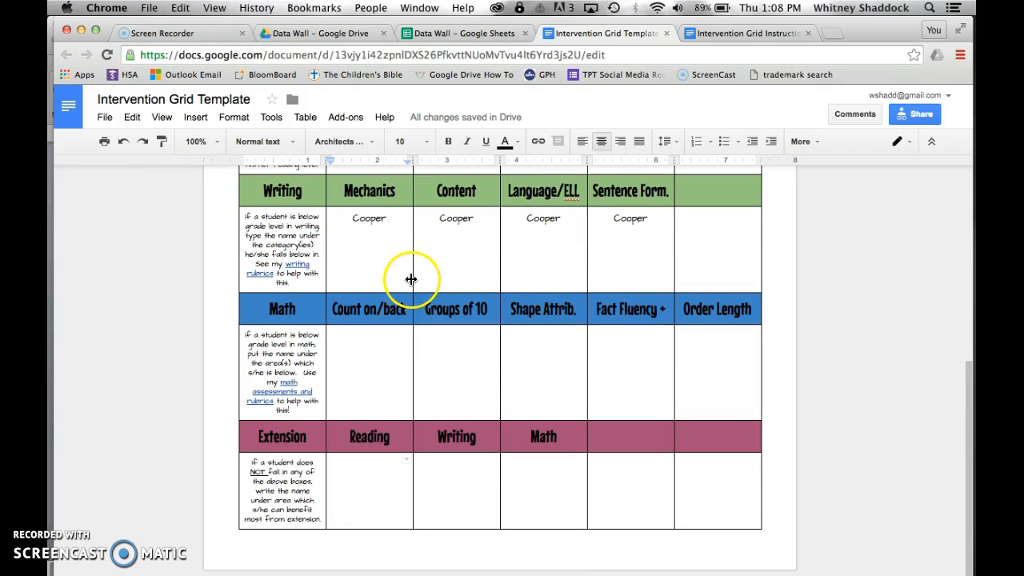
scroll("up", 3)
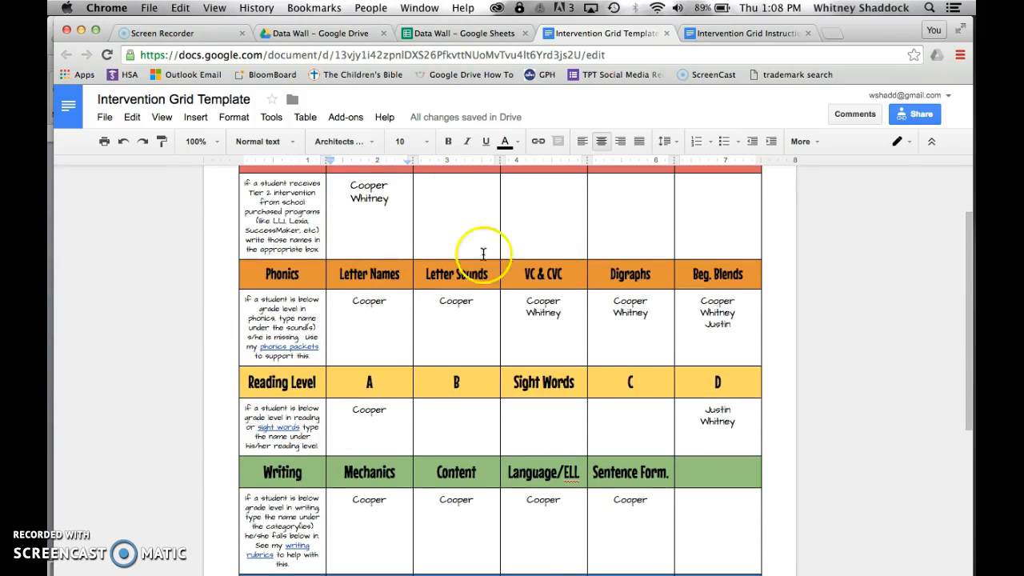
scroll("down", 3)
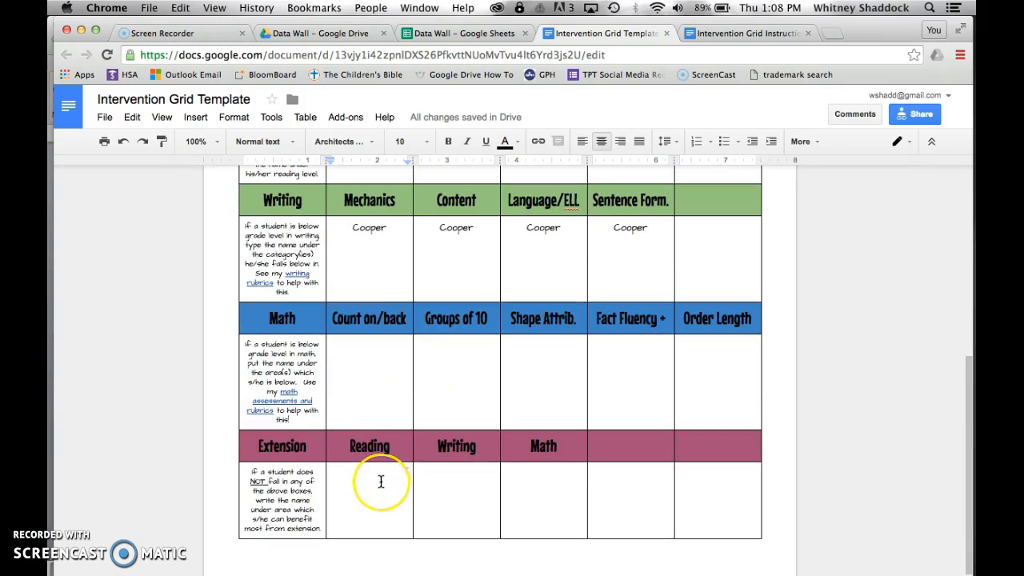
Enter Tyler into the Extension row's Reading and Writing cells
type("Tyler")
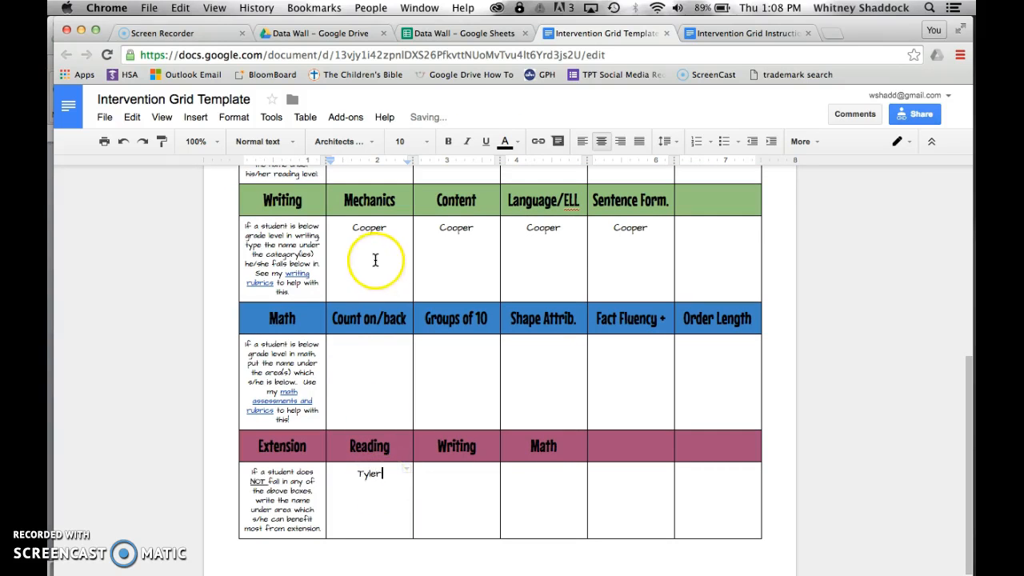
scroll("down", 3)
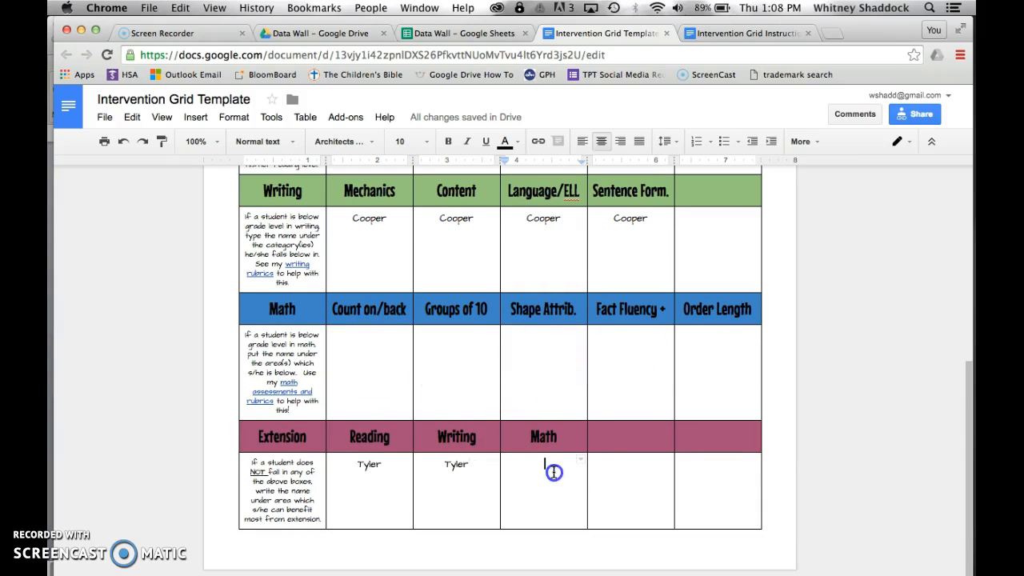
type("Tyler")
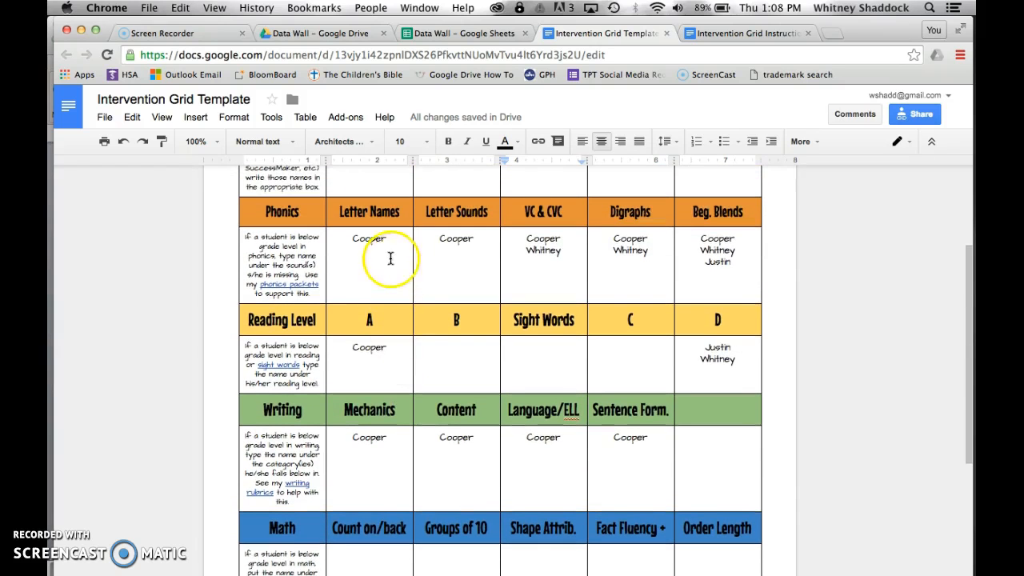
Add blank lines below Cooper in the Letter Names cell and scroll to review the grid
left_click(390, 240)
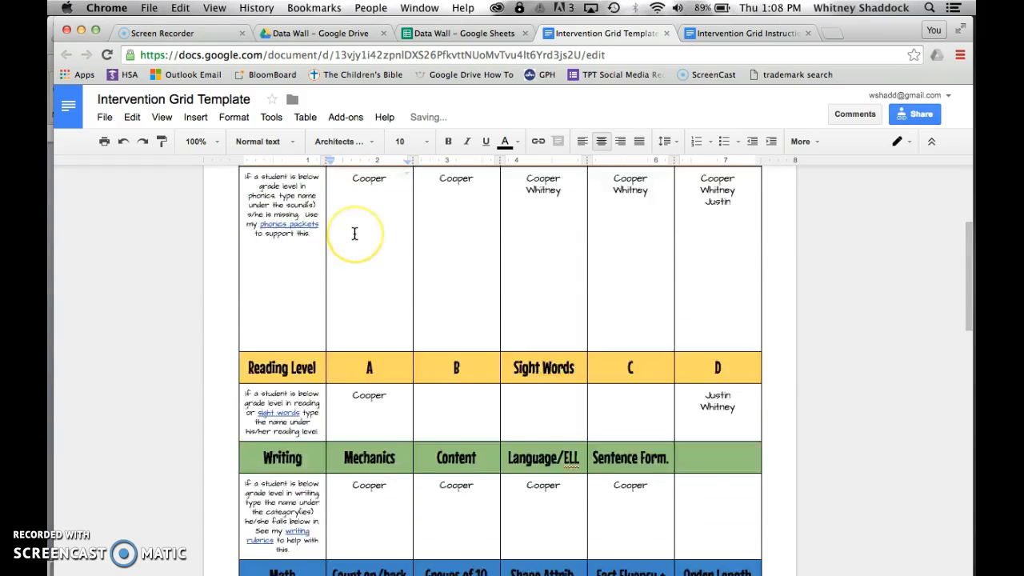
scroll("down", 3)
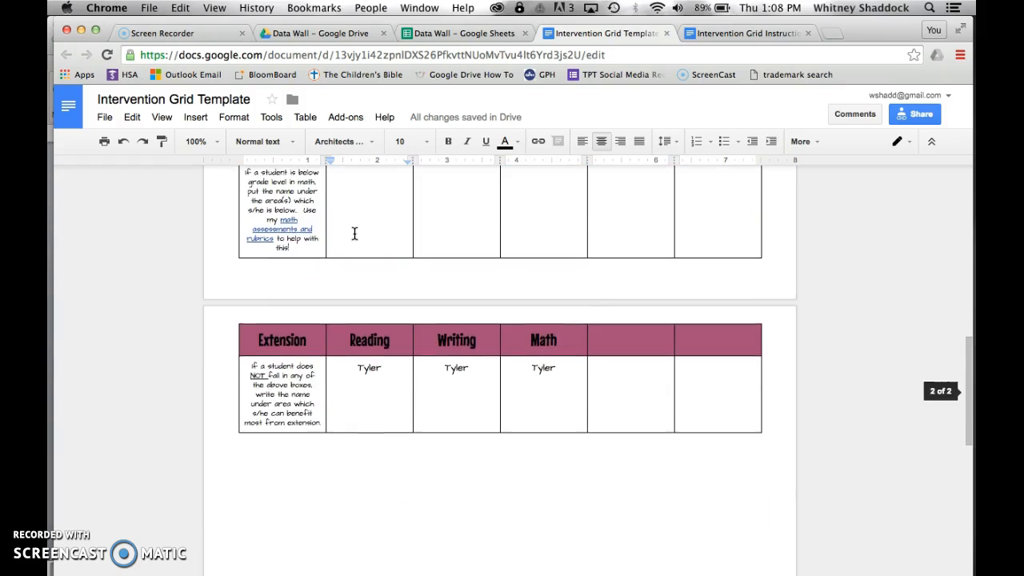
scroll("down", 3)
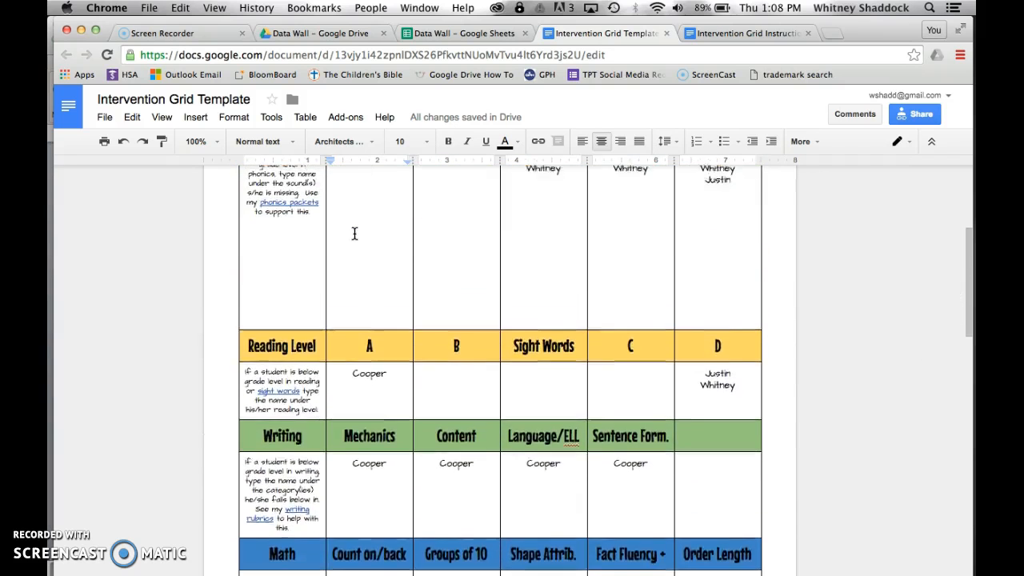